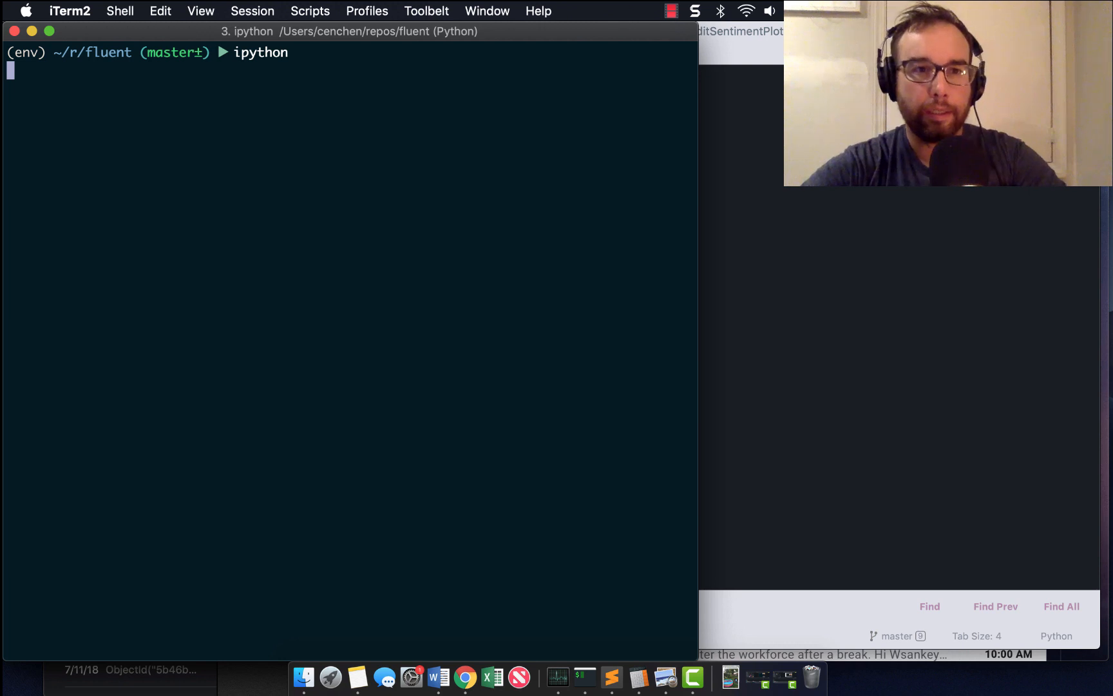
- Start IPython, try bare += and *=, then run the pasted lst = [0, 1, 2] lines
key(enter)
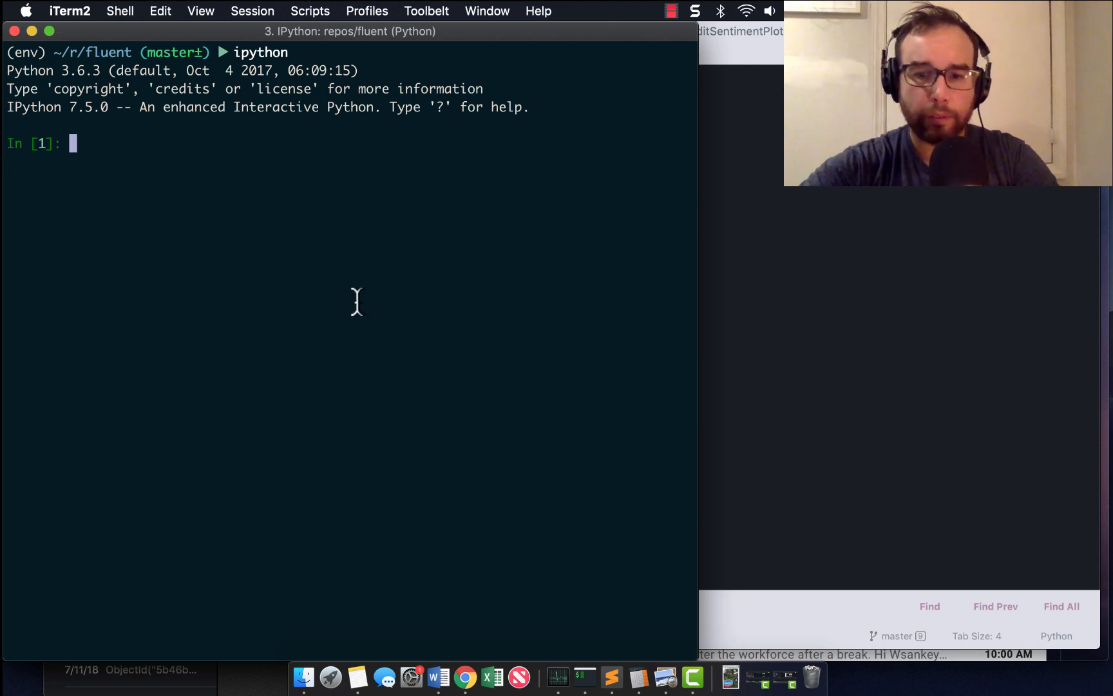
text(+= [5)
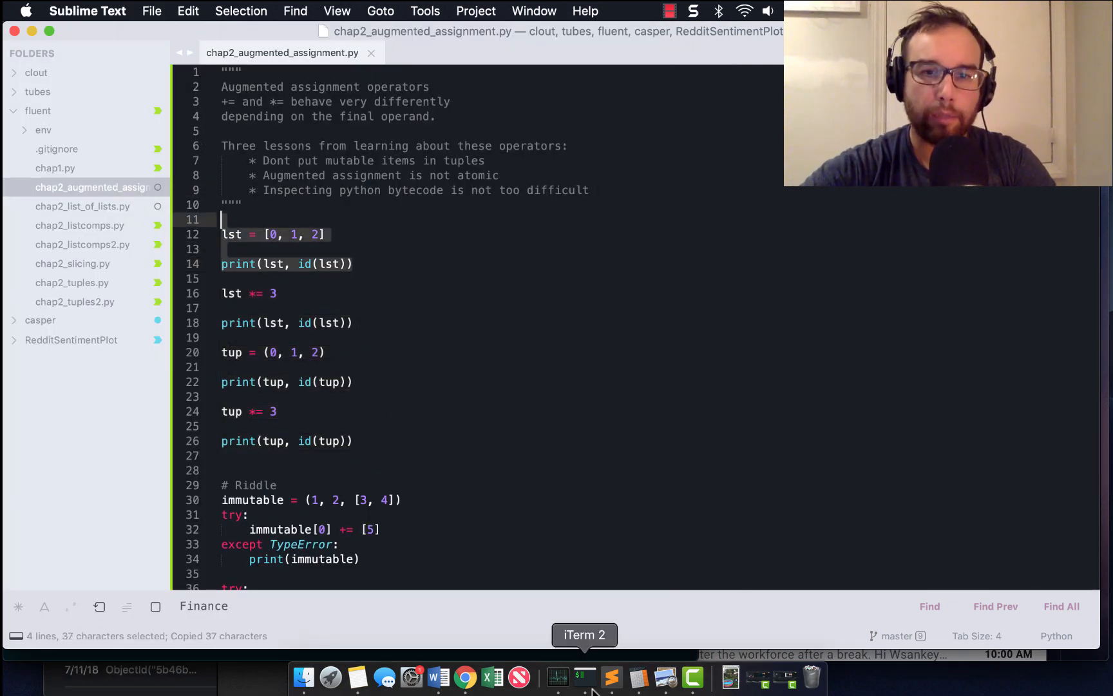
click(583, 634)
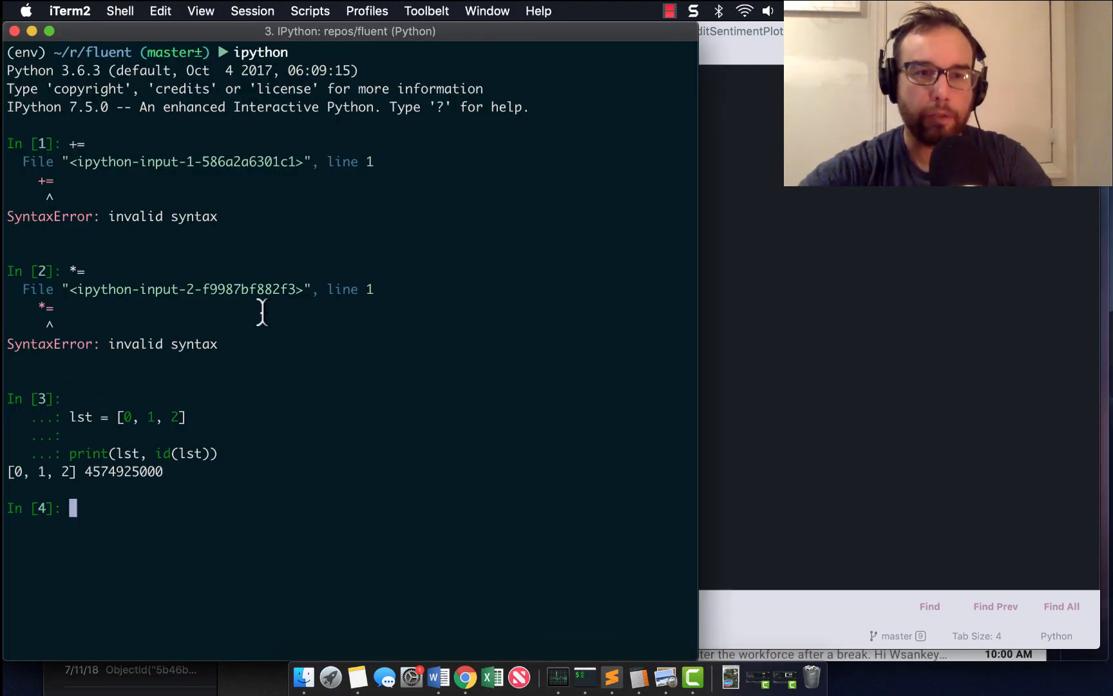
text(lst)
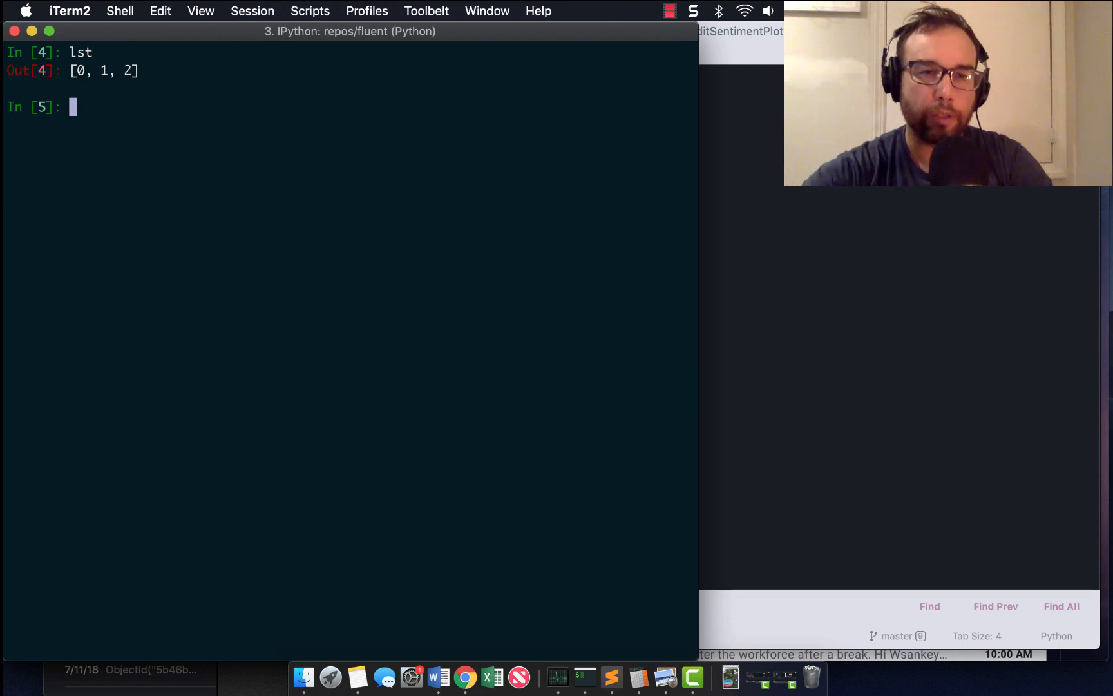
text(id(lst)
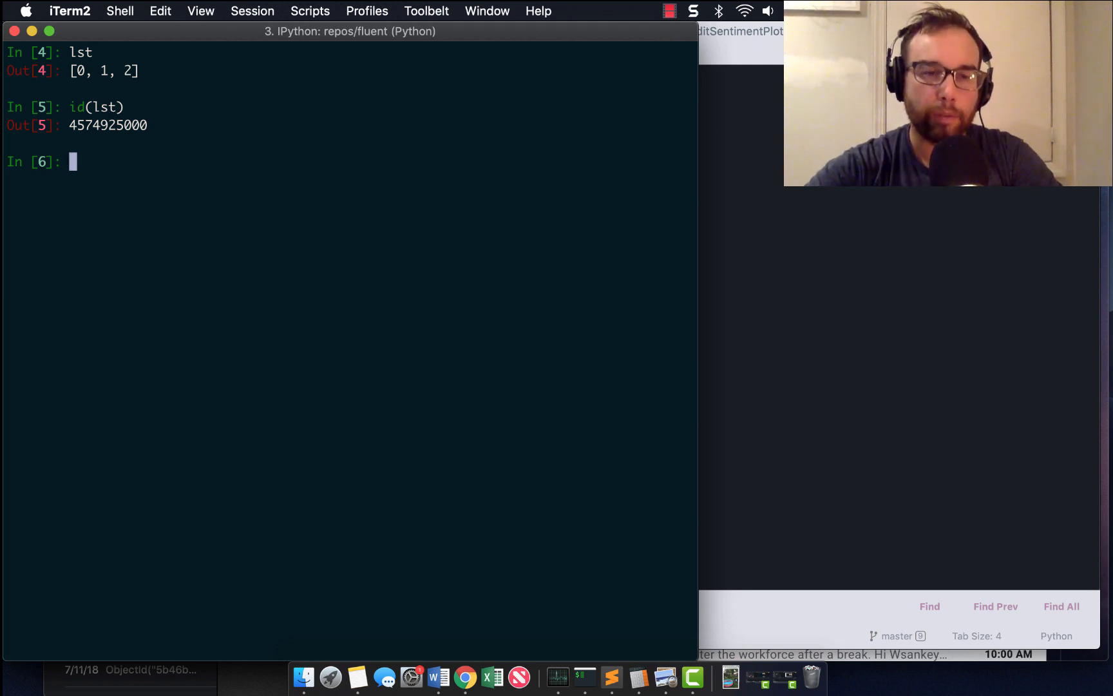
text(lst *= 3)
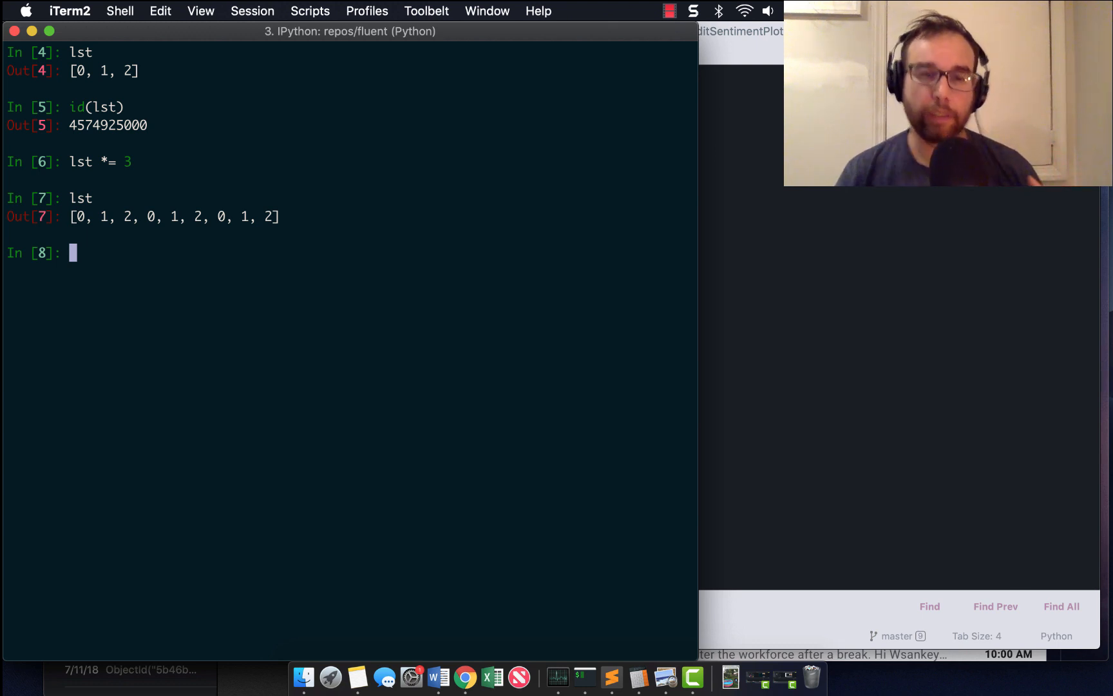
text(id(lst)
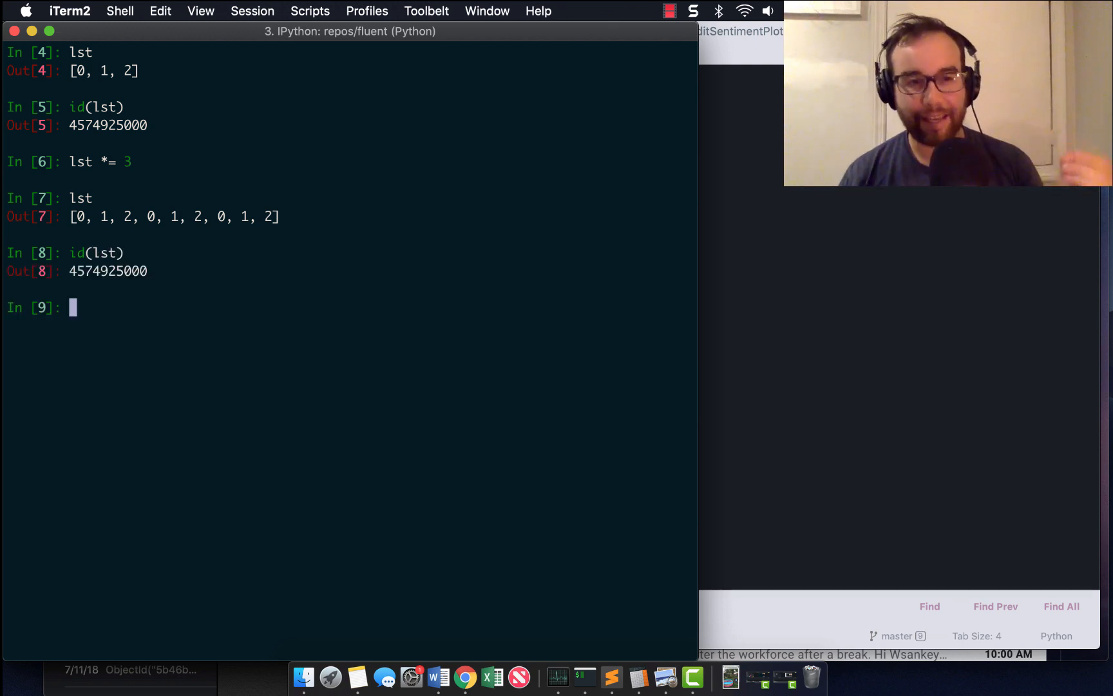
- Define tup = (1, 2, 3) in IPython
text(tu)
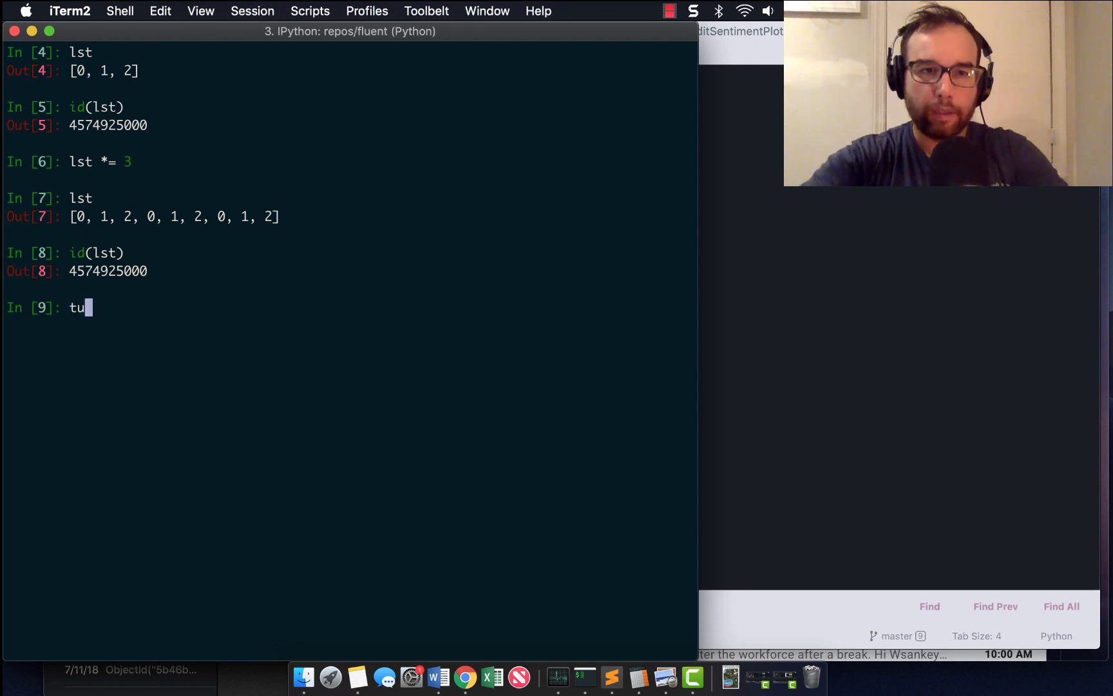
text(p = (1, 2,)
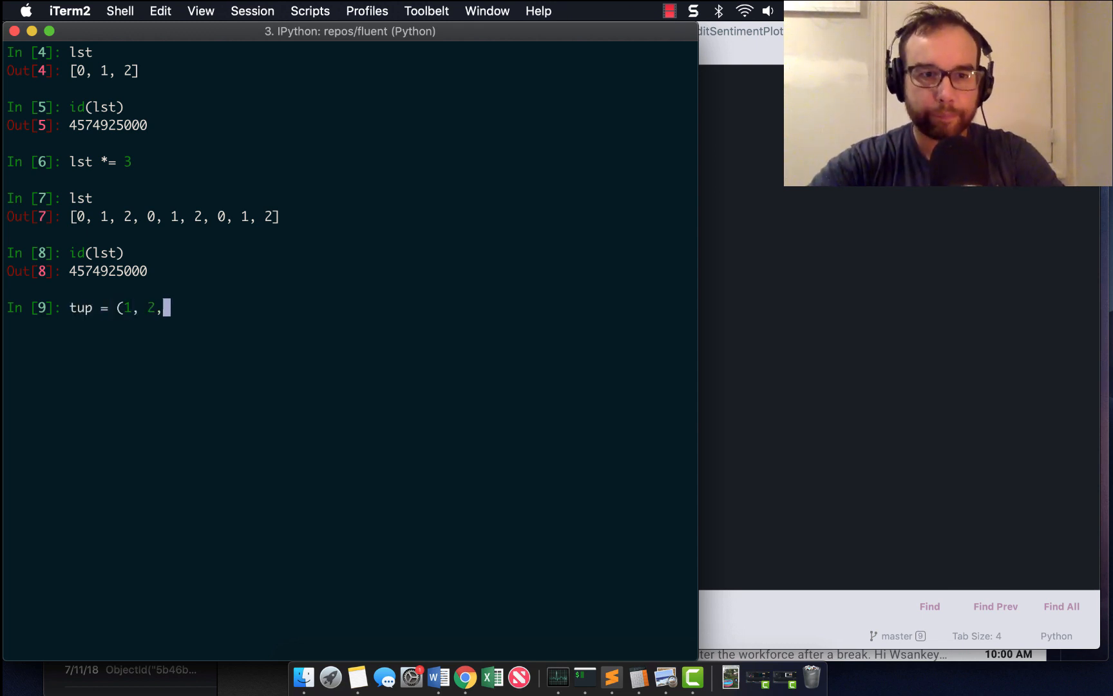
key(enter)
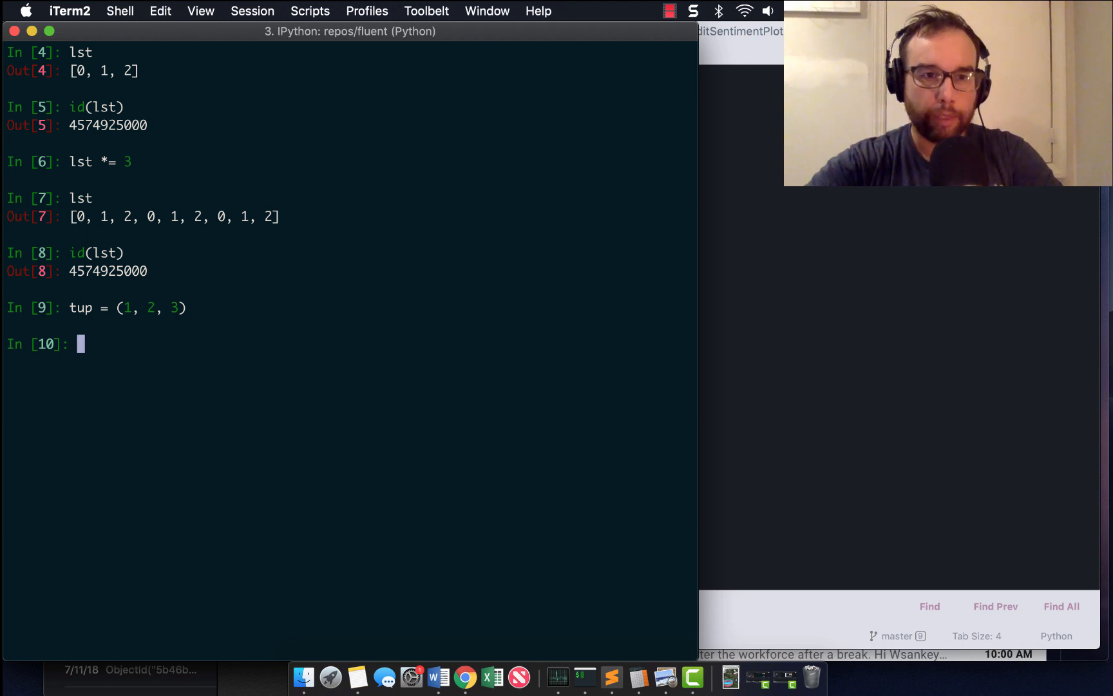
- Print id(tup), run tup *= 3, then show the new id and nine-item tuple
text(id(tup)
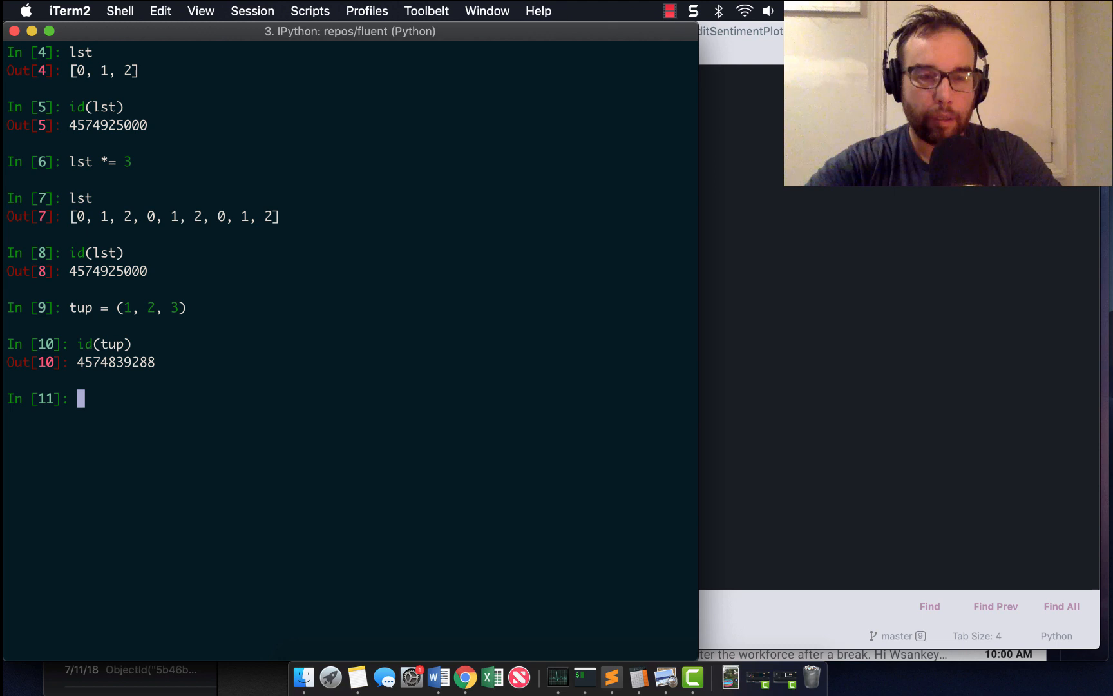
text(ls)
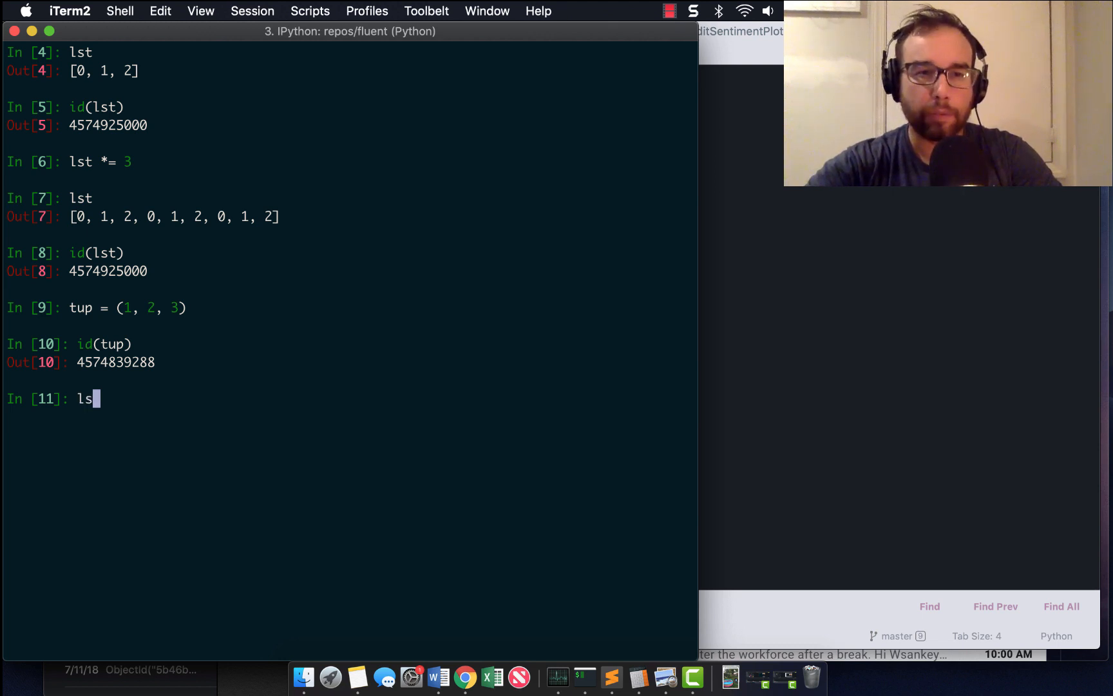
text(tup *= 3)
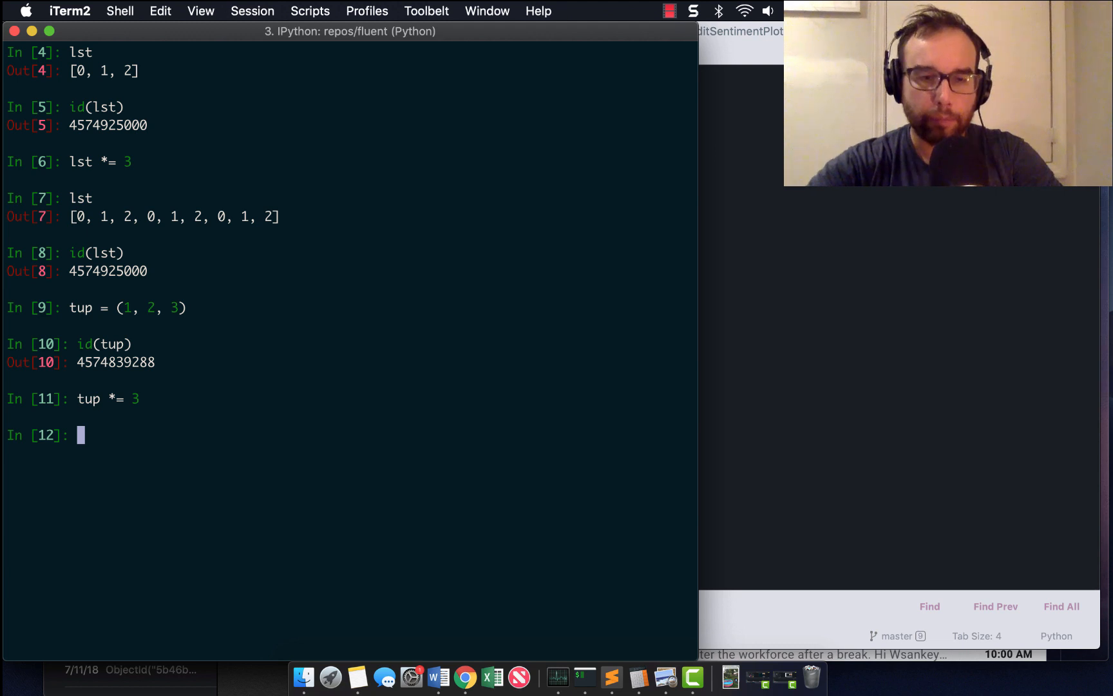
text(id()
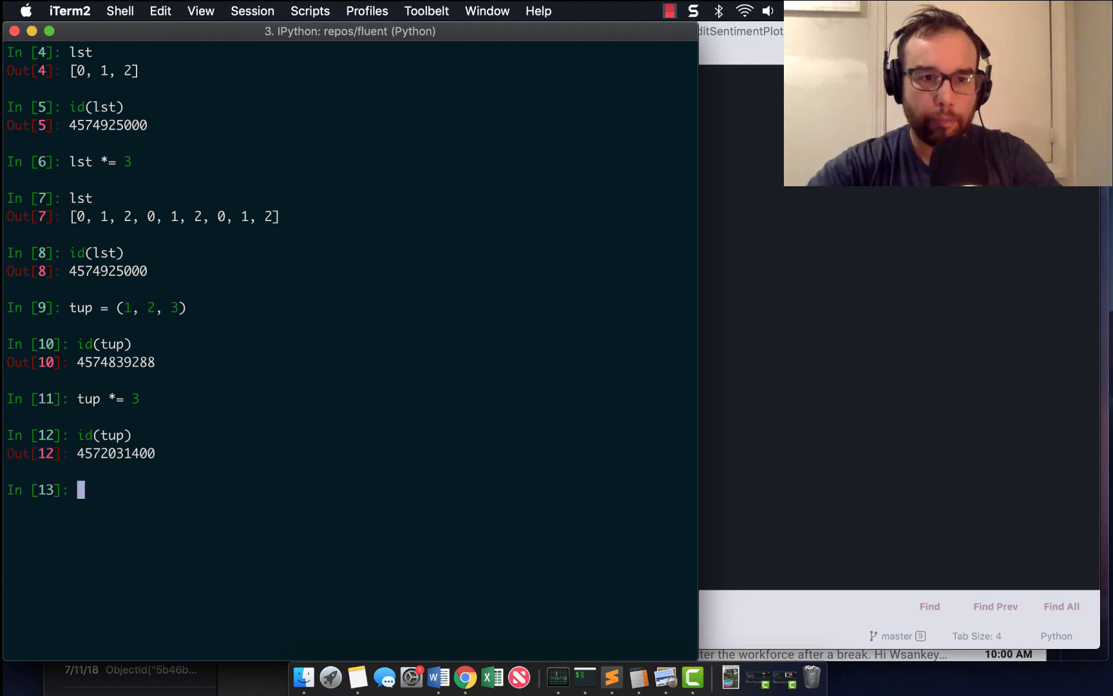
text(tup)
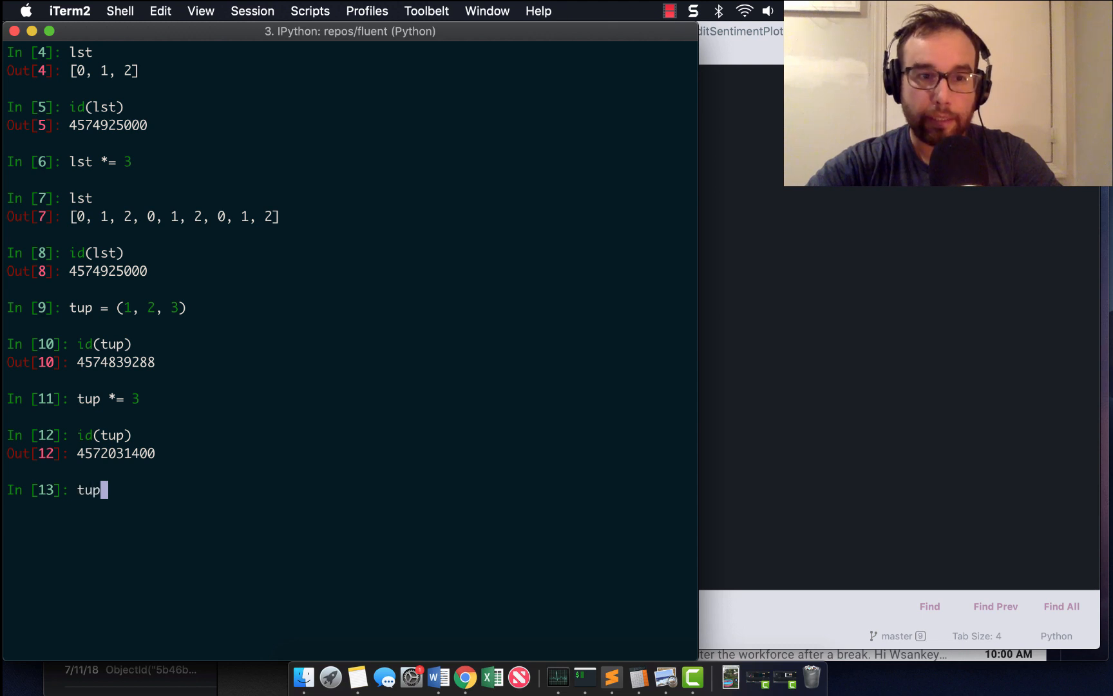
key(enter)
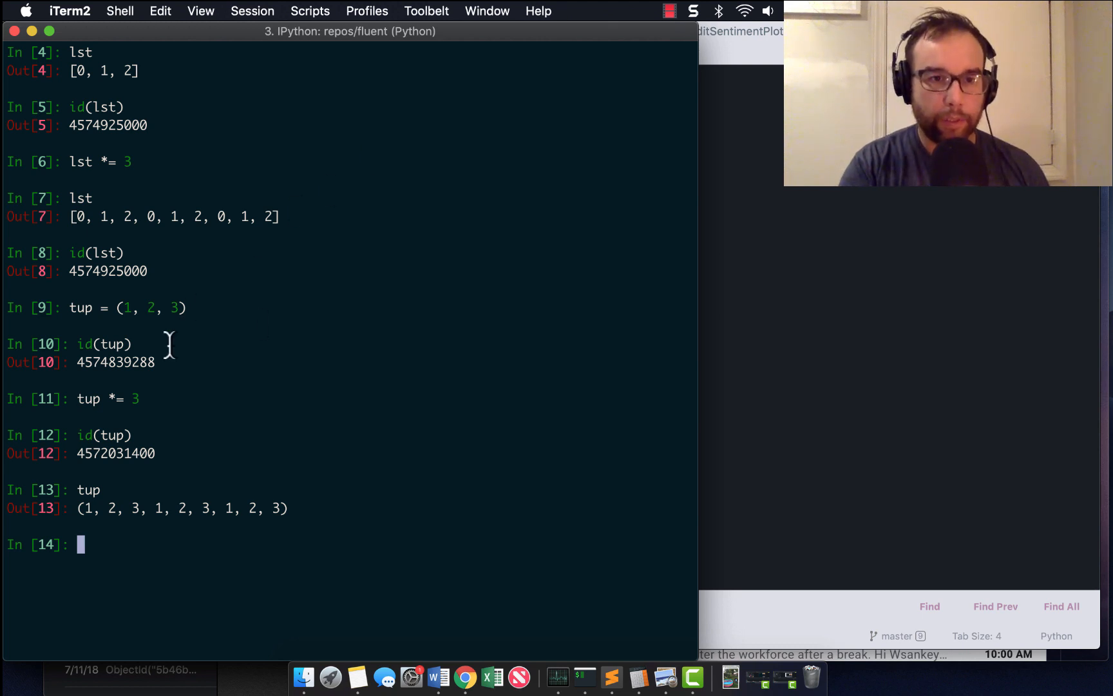
double_click(116, 362)
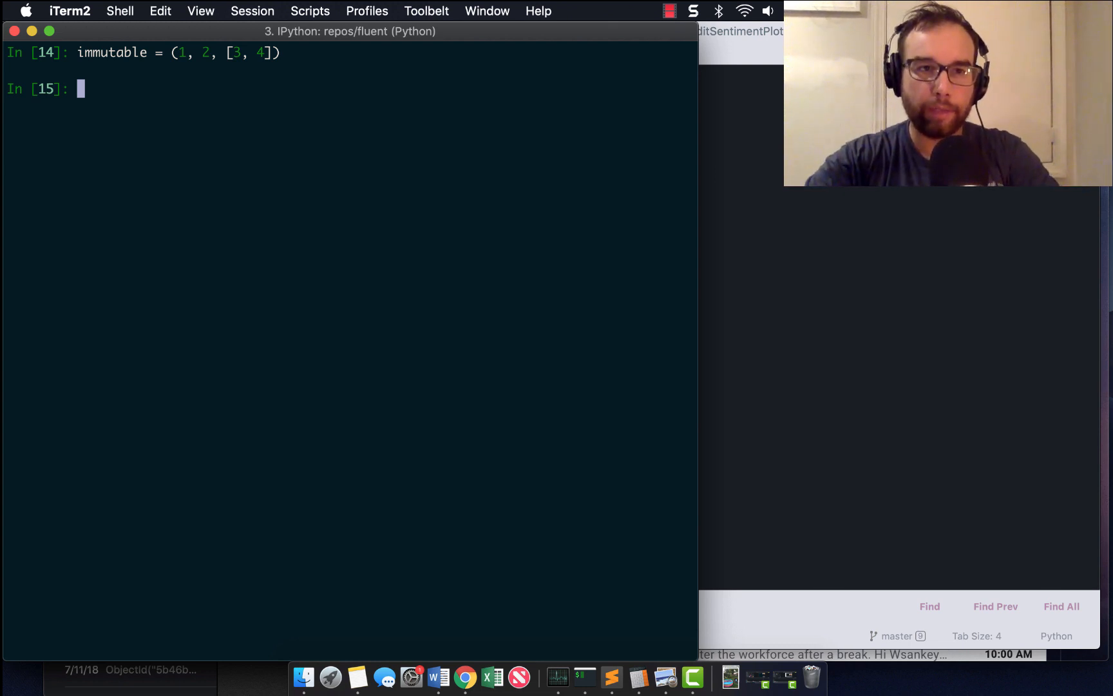
- Run immutable[0] *= 1 and get a TypeError
text(tup)
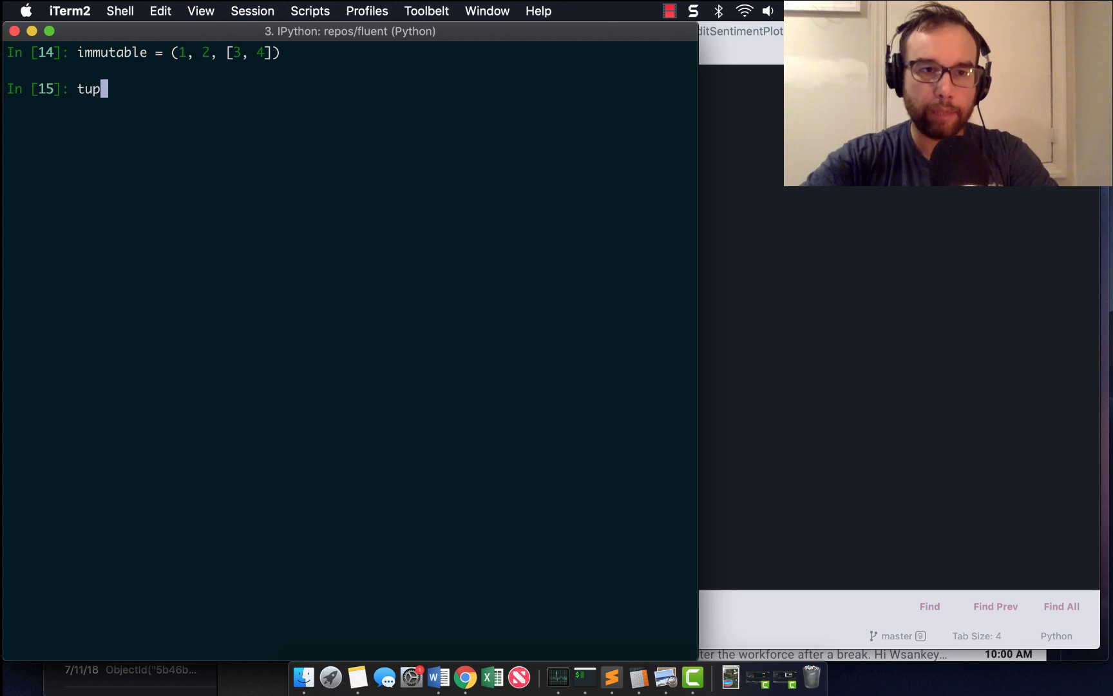
text(typ)
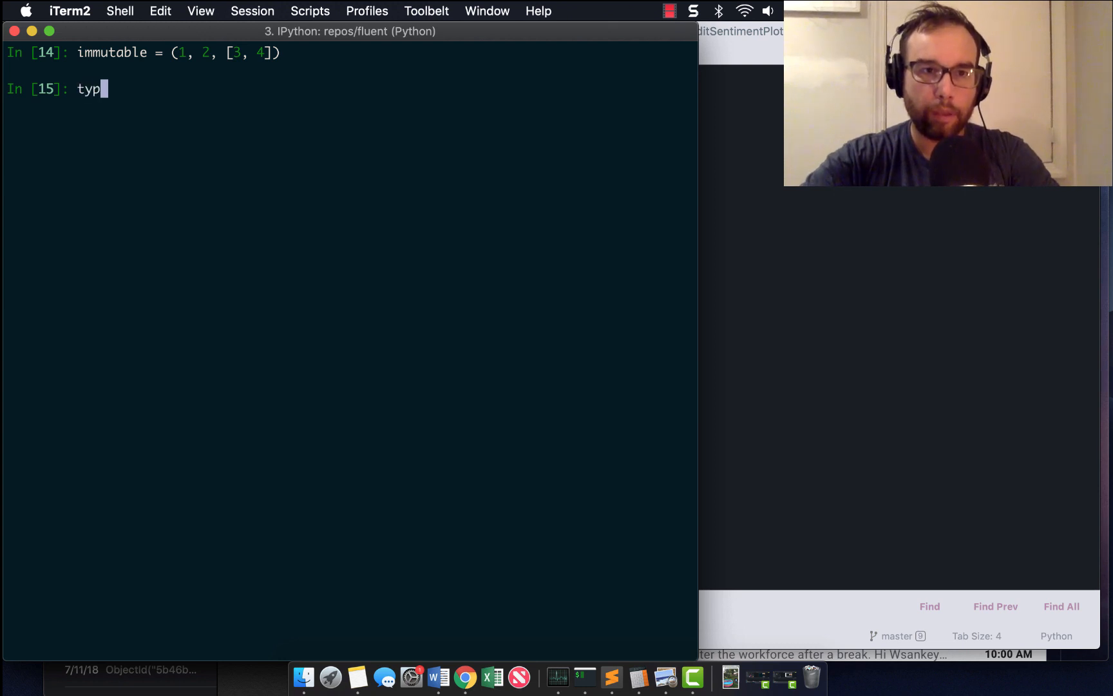
text(e(u)
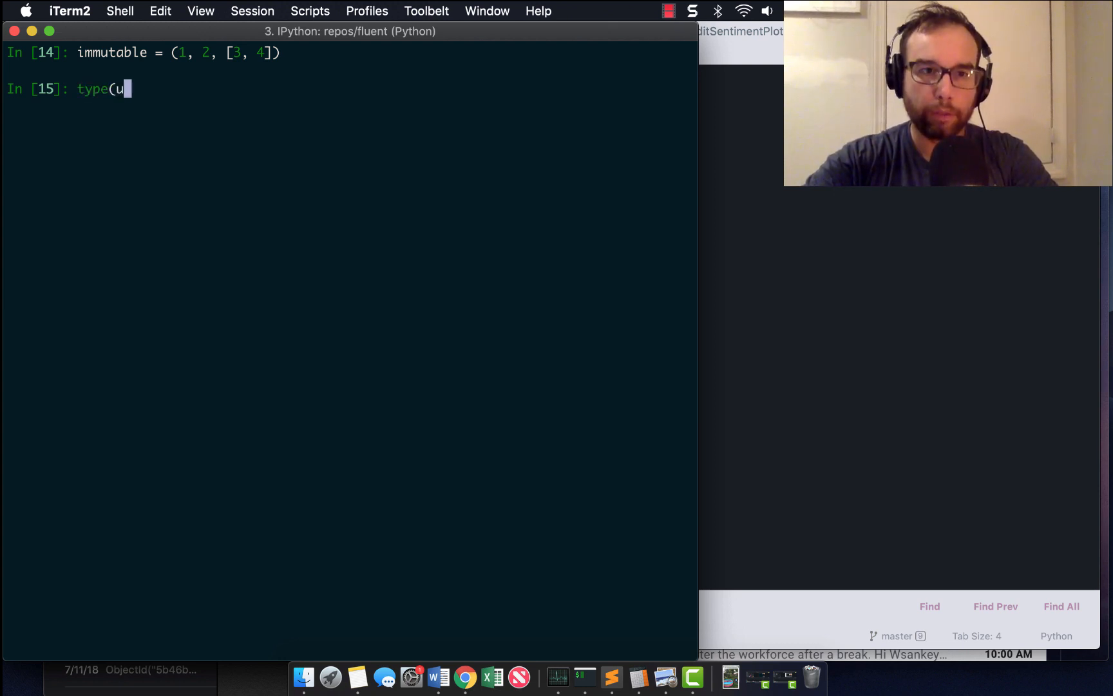
text(immutble)
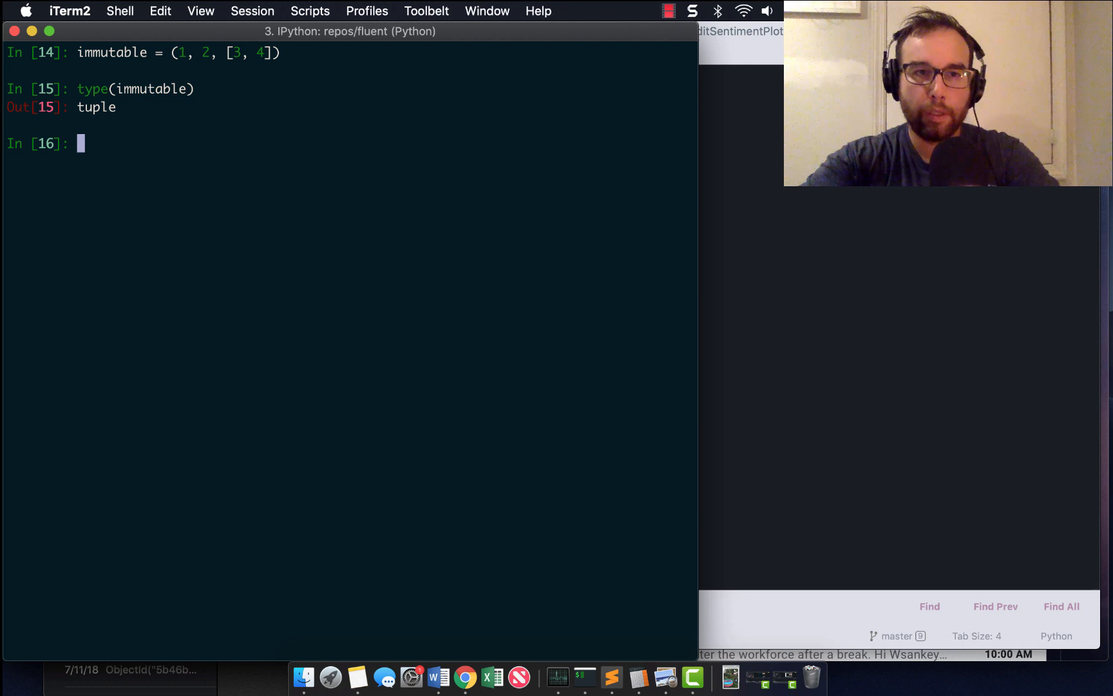
text(immut)
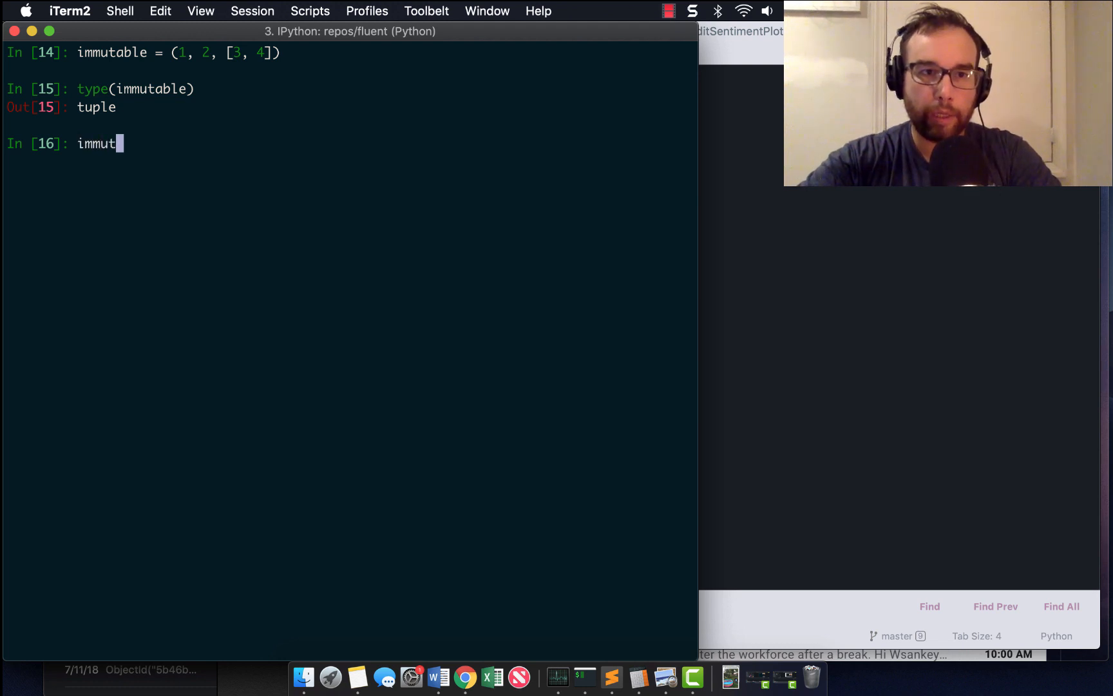
text(able)
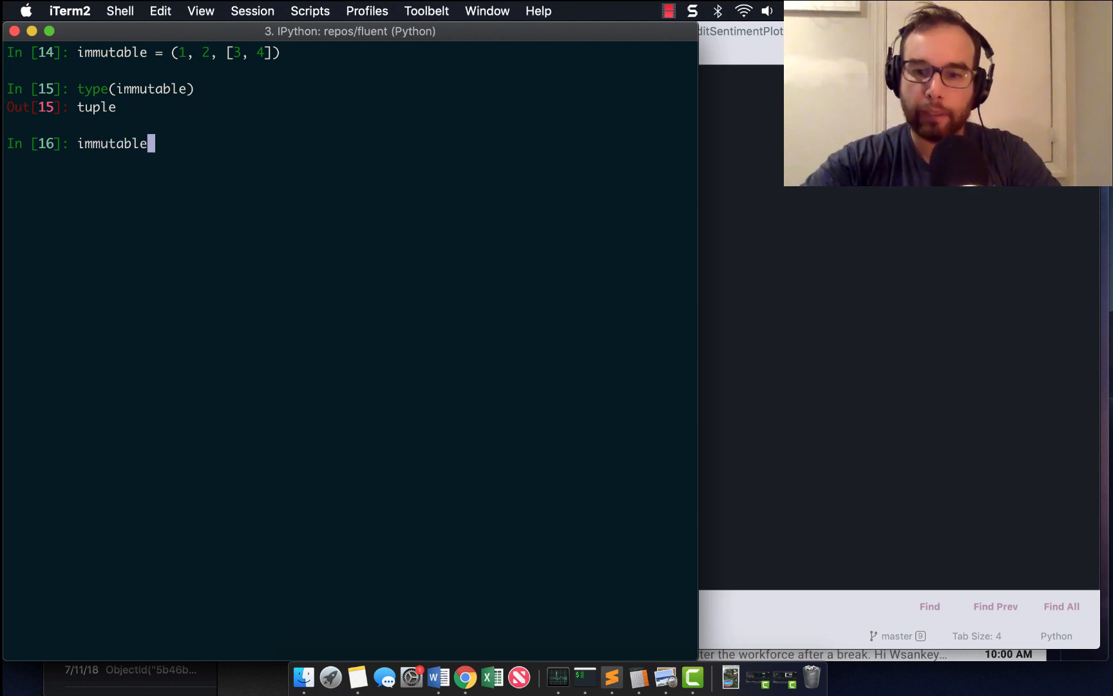
text([0)
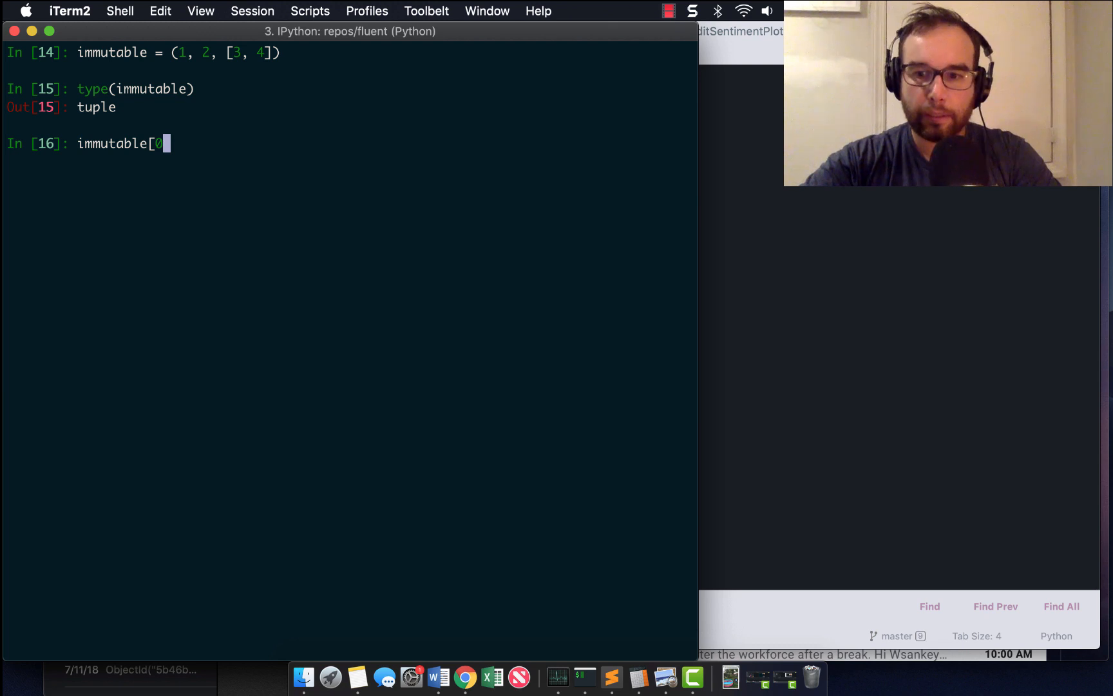
text(] *)
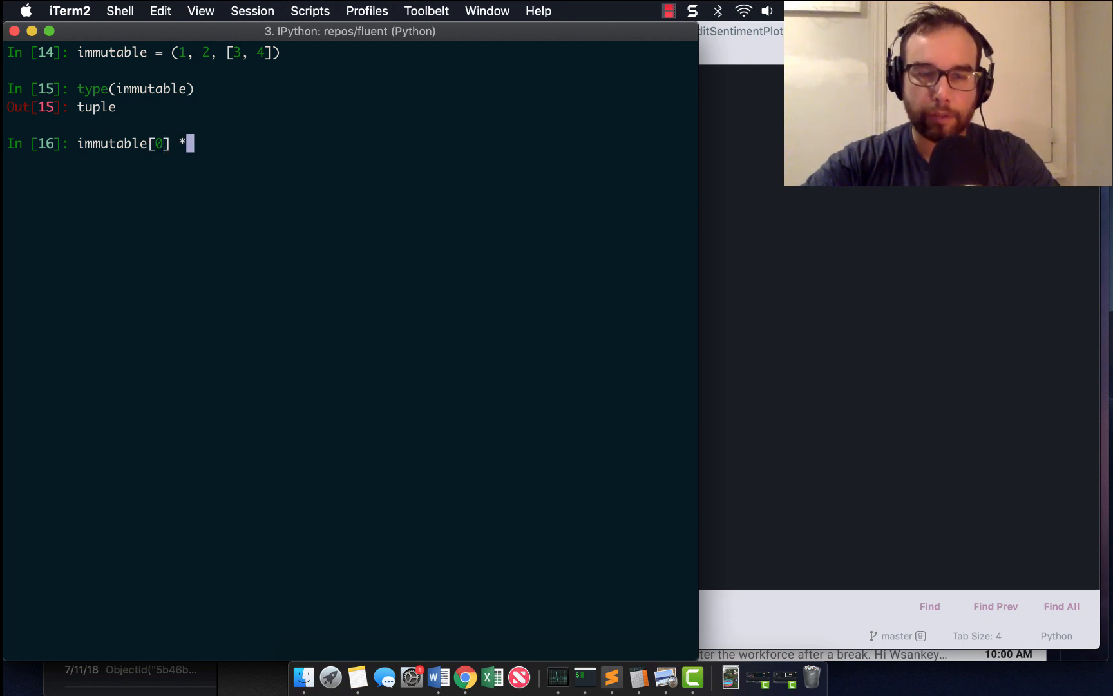
text(=)
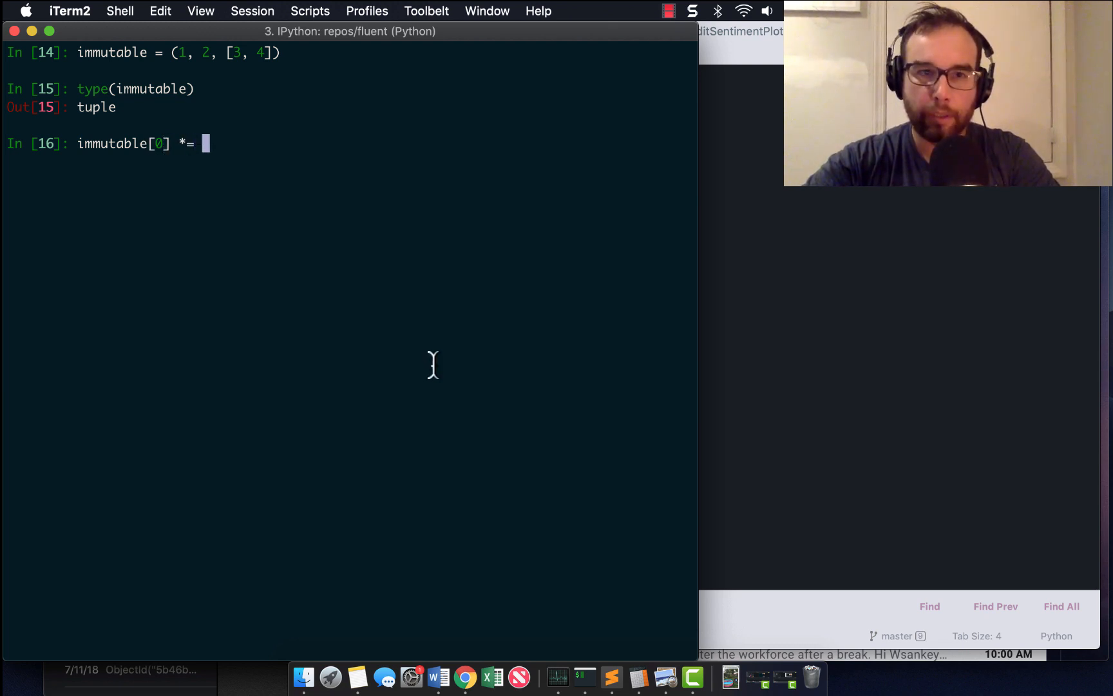
text(1)
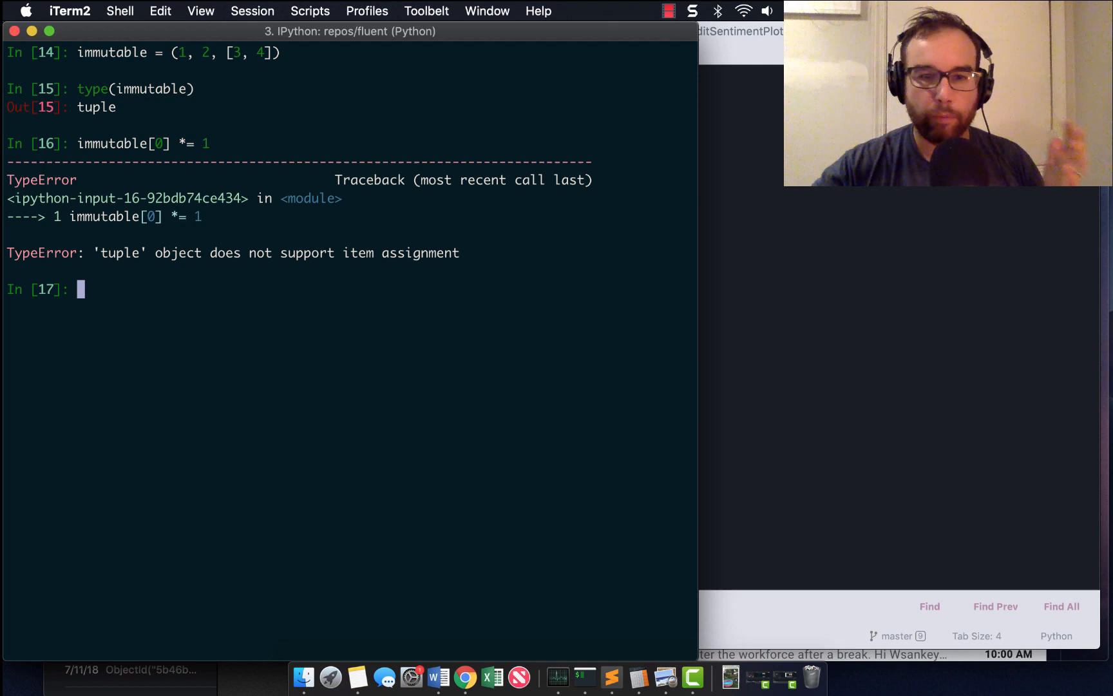
text(immutable[0] *= 1)
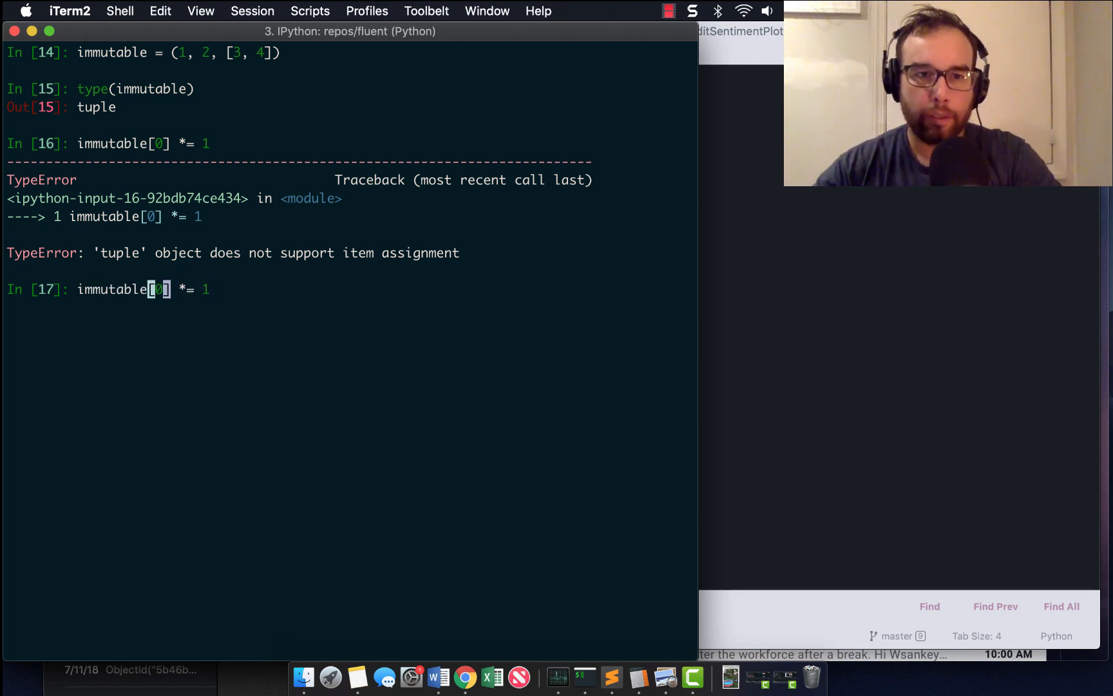
- Run immutable[1] *= 1 and immutable[1] *= [2], both raising TypeErrors
text(1)
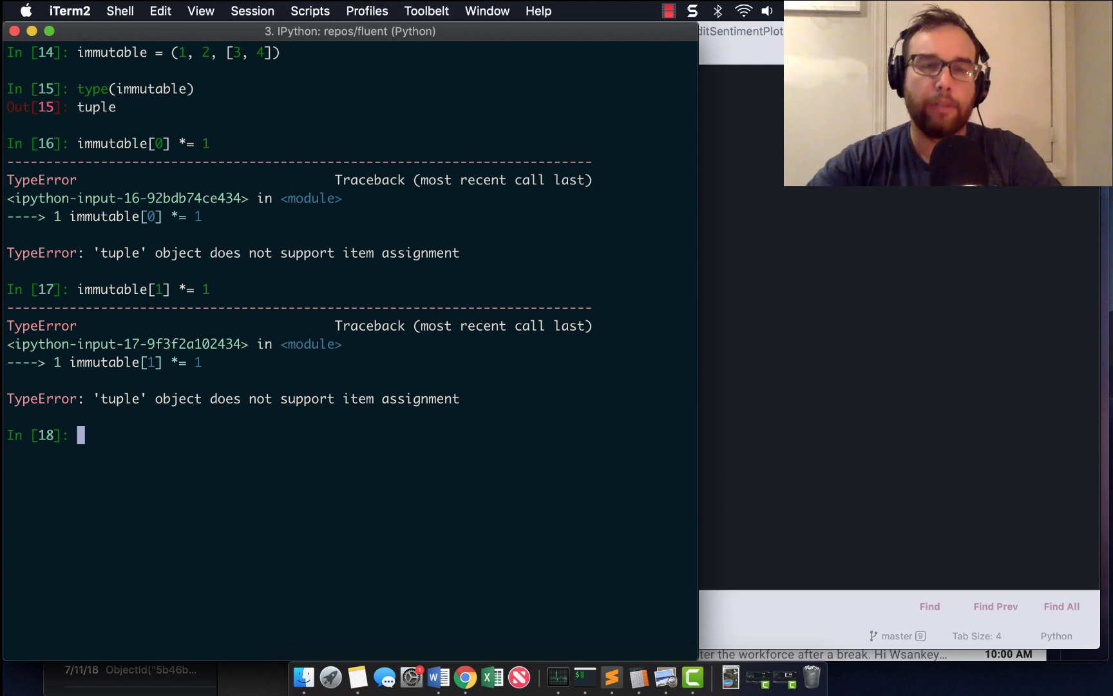
text(immutable[1] *= 1)
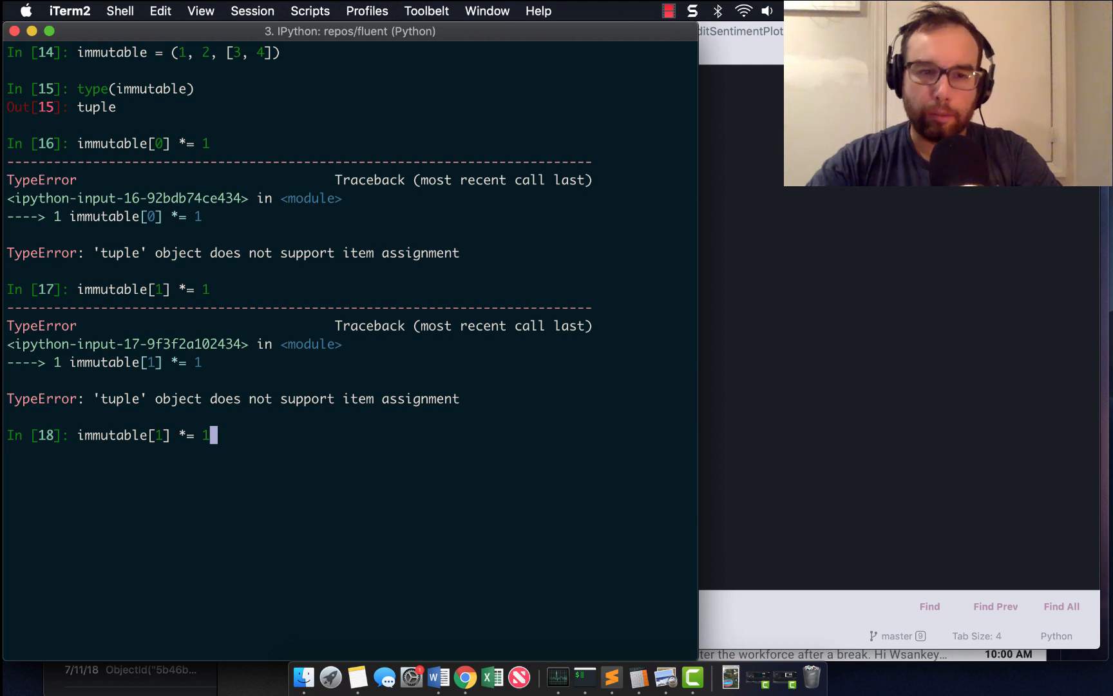
text([)
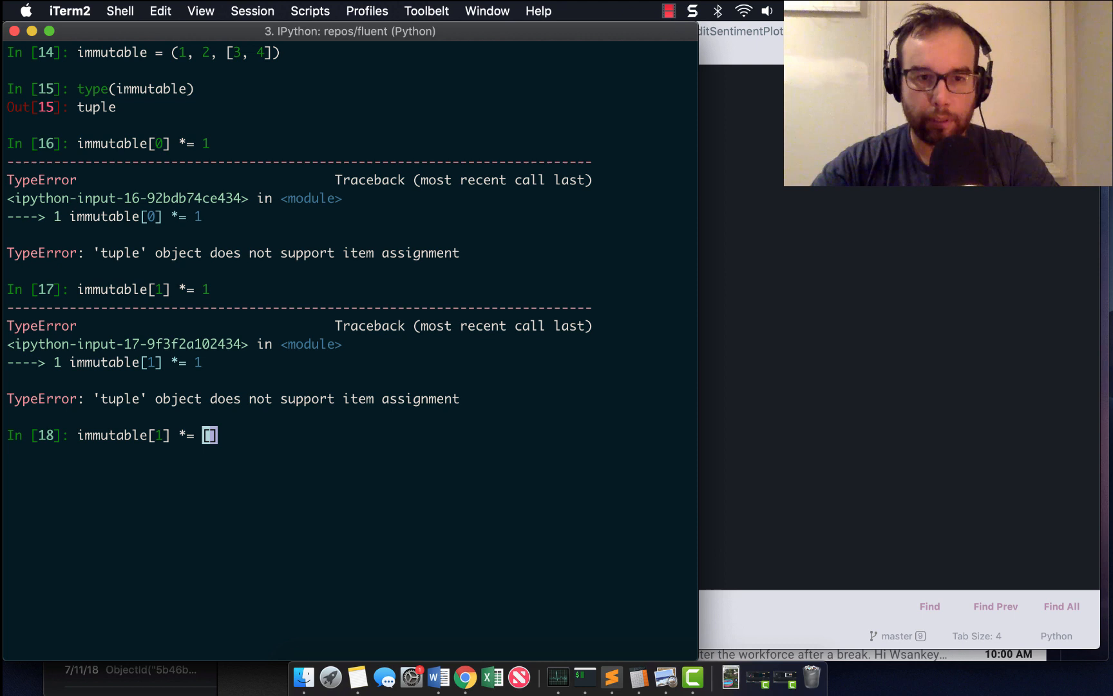
text([2)
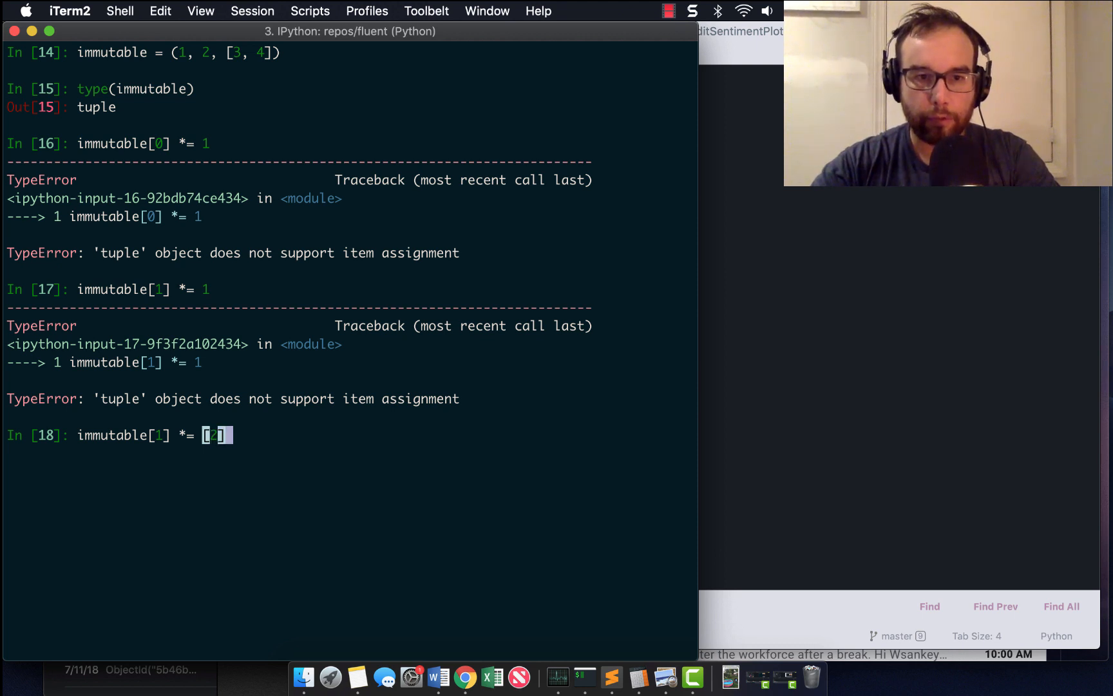
key(enter)
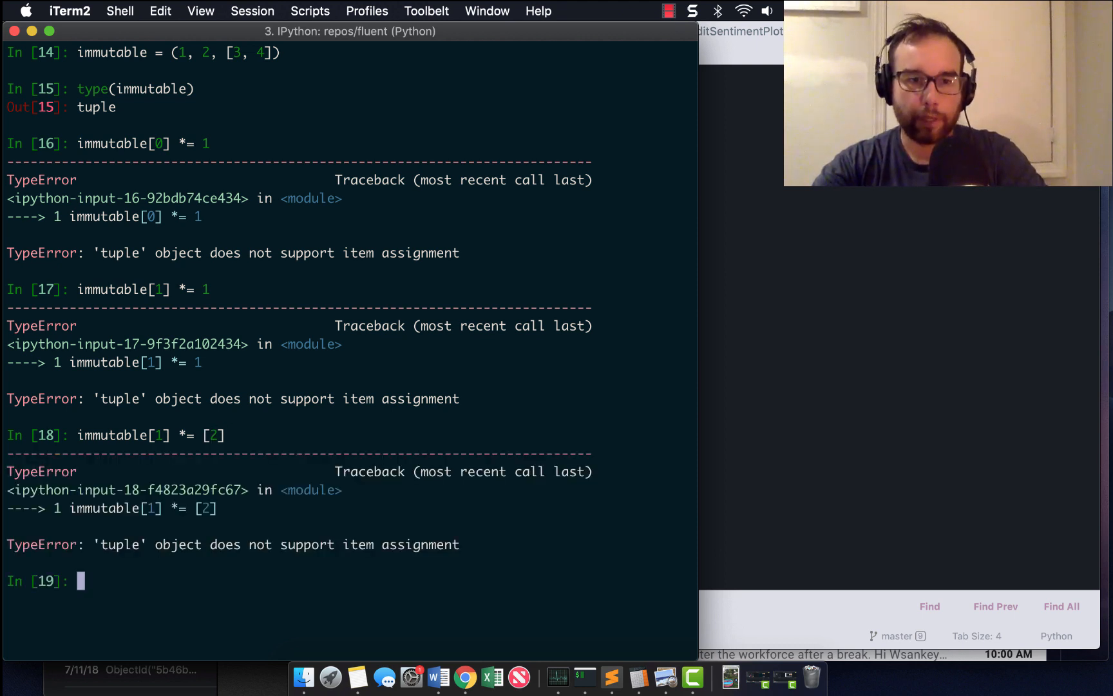
- Print immutable as (1, 2, [3, 4]), then try immutable[2] *= [2]
text(immutable)
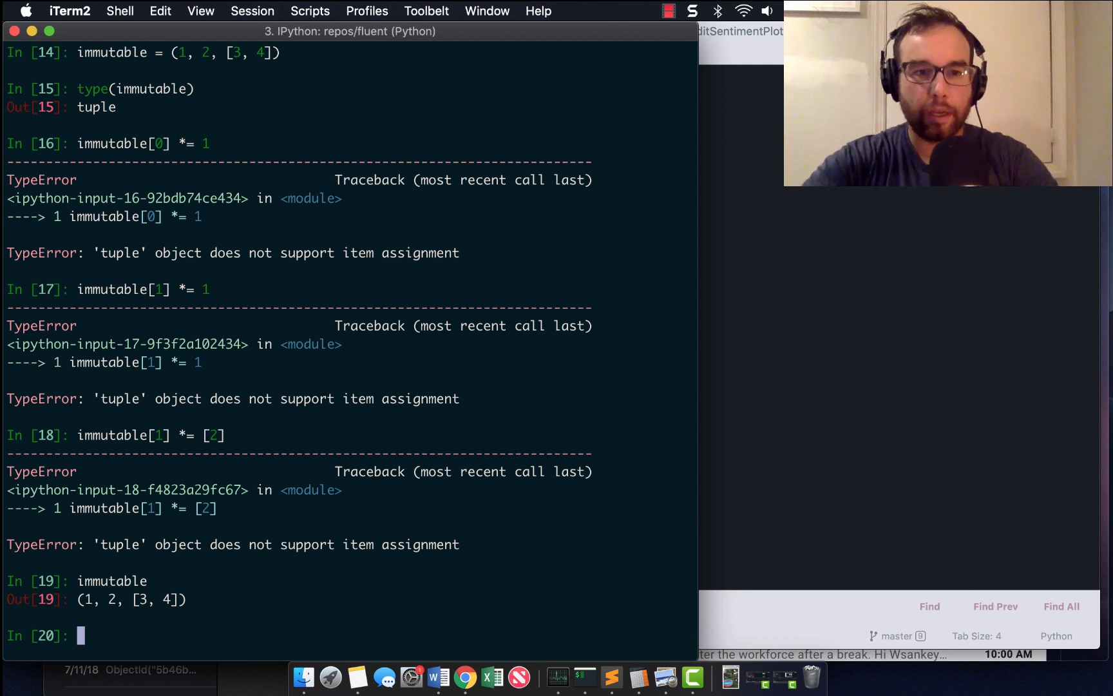
text(immutable[1] *= [2])
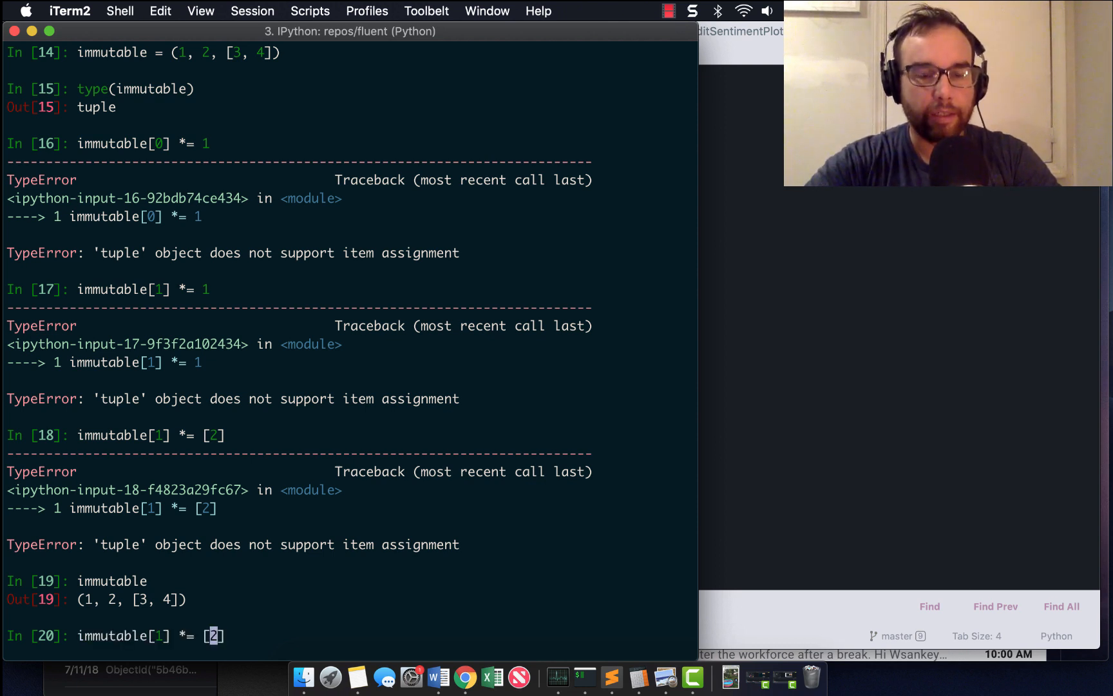
text(2)
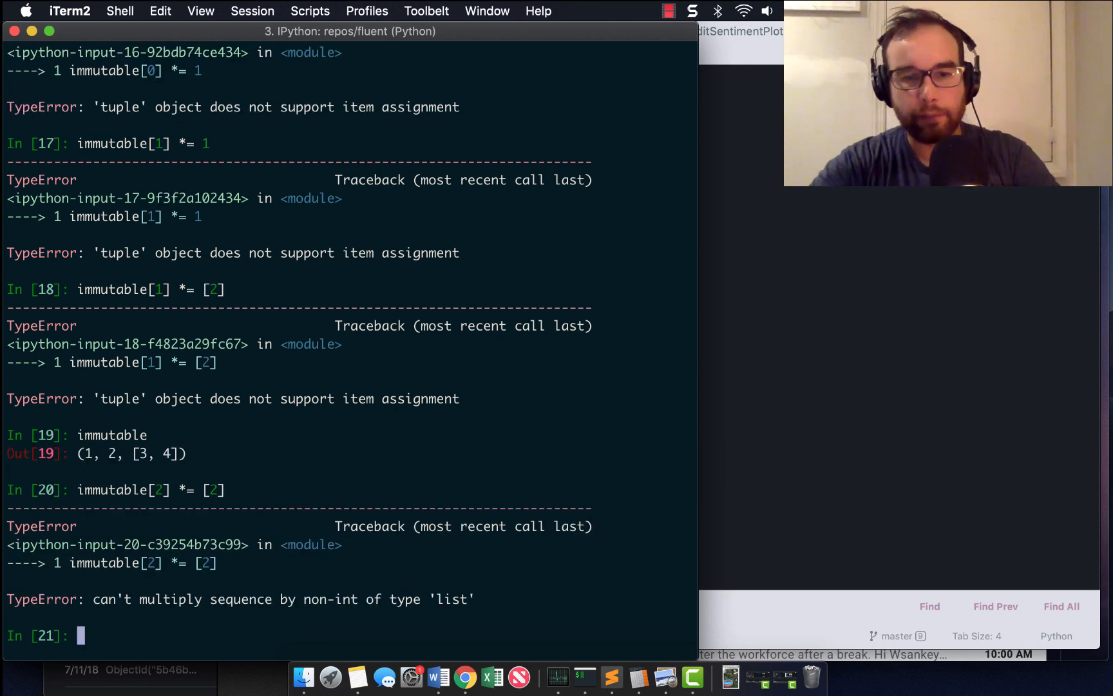
text(immutable[2] *= [2)
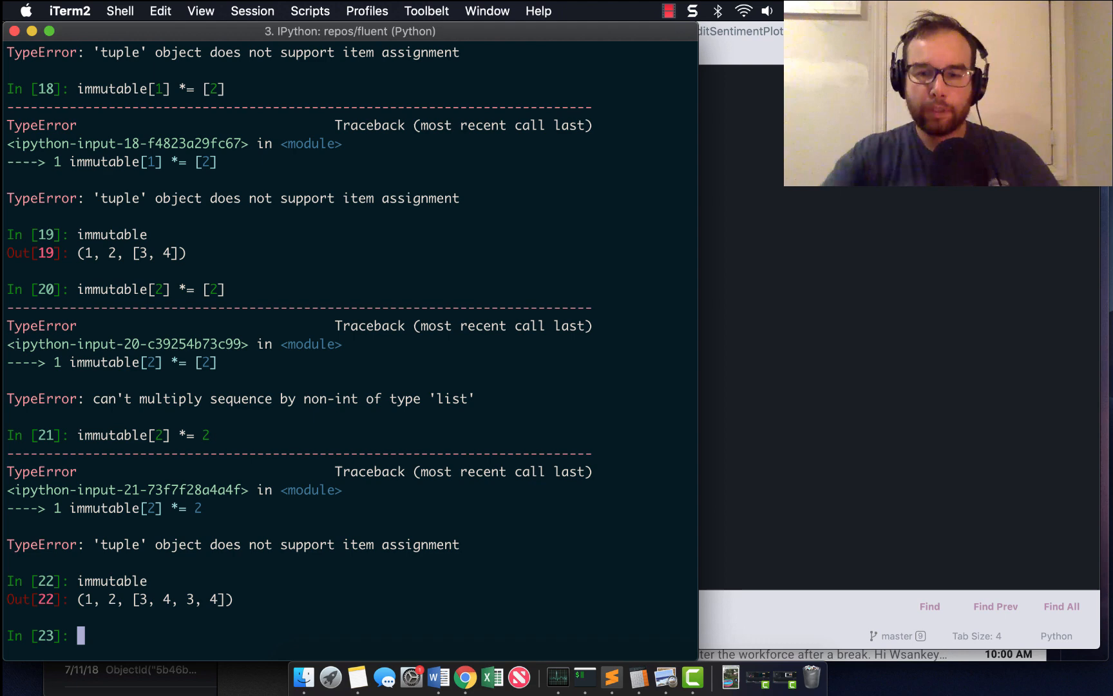
- Run immutable[2] *= 2 and show (1, 2, [3, 4, 3, 4]), then enter a bare += for a SyntaxError
text(*=)
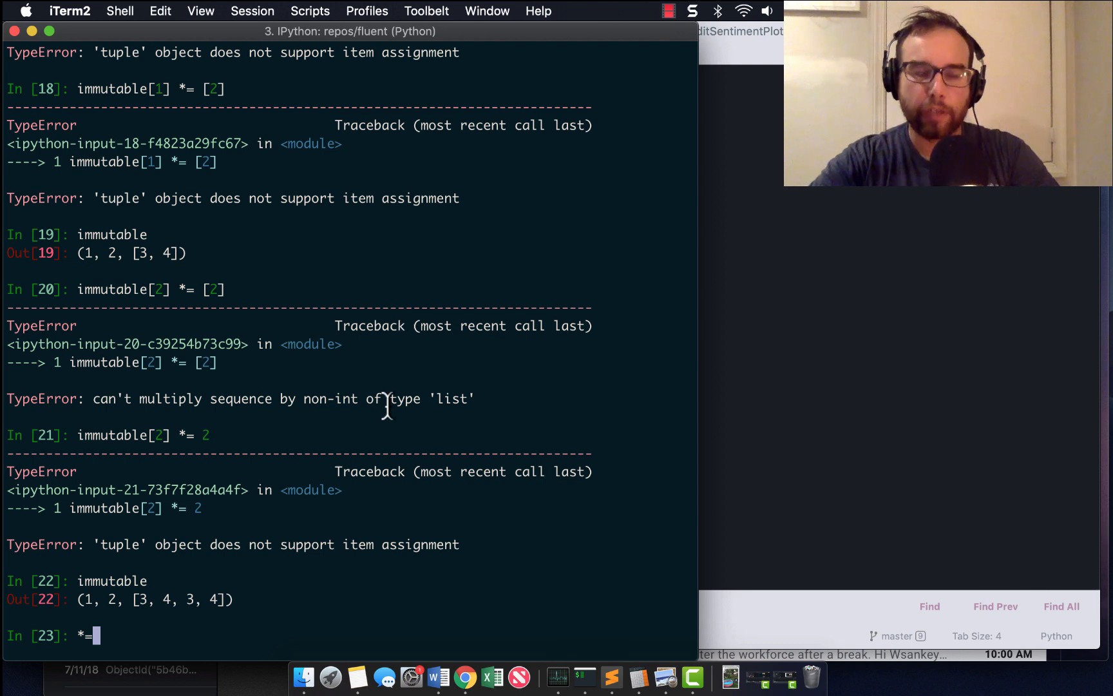
text(+)
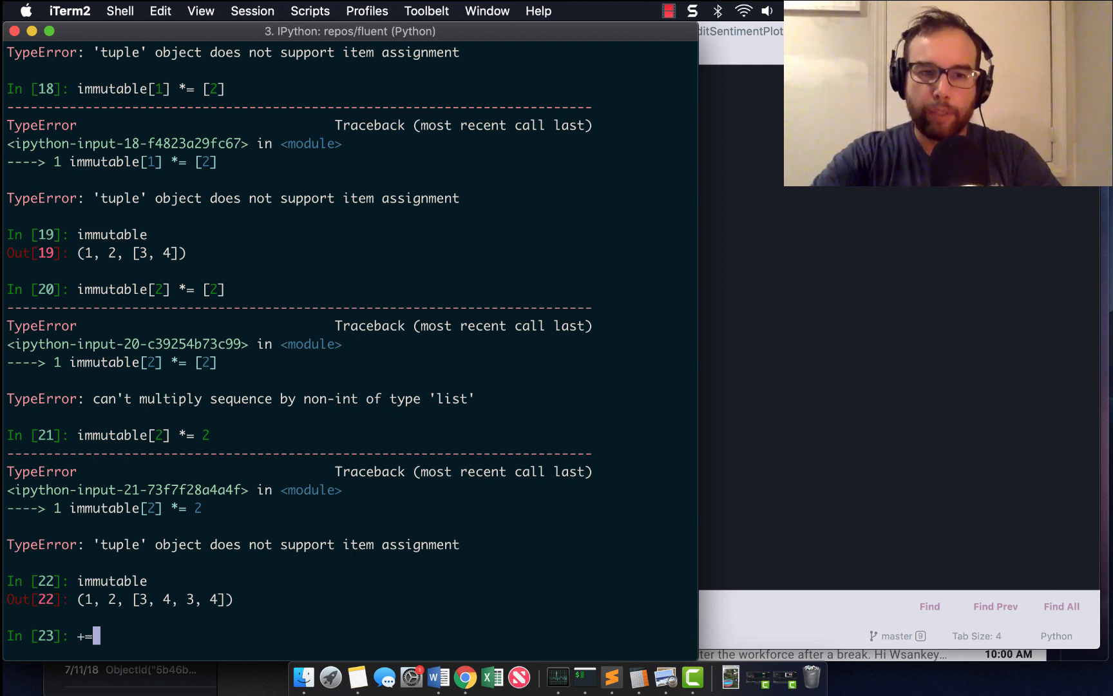
key(enter)
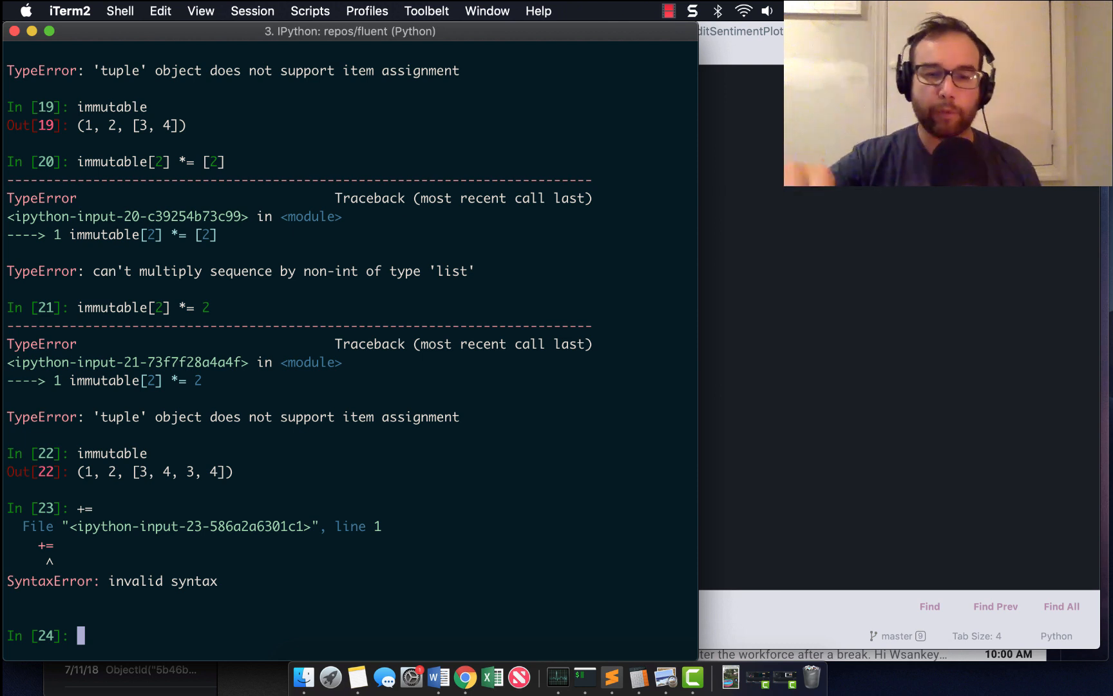
text(import)
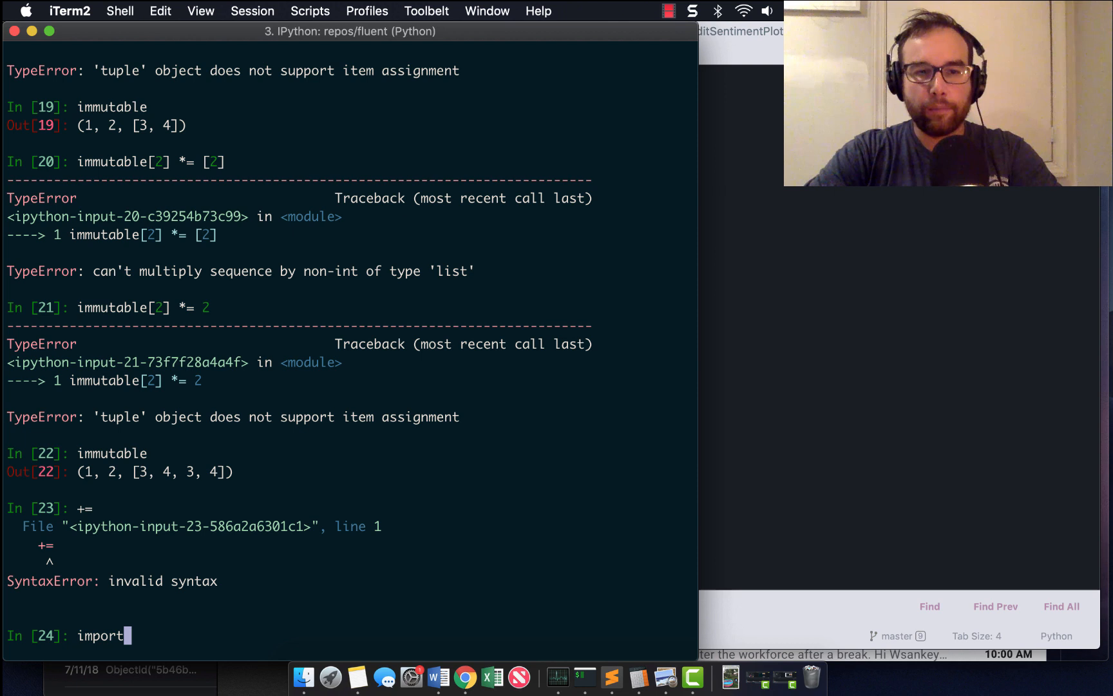
- Import dis and run dis.dis('s[a] += b'), showing INPLACE_ADD and STORE_SUBSCR
key(enter)
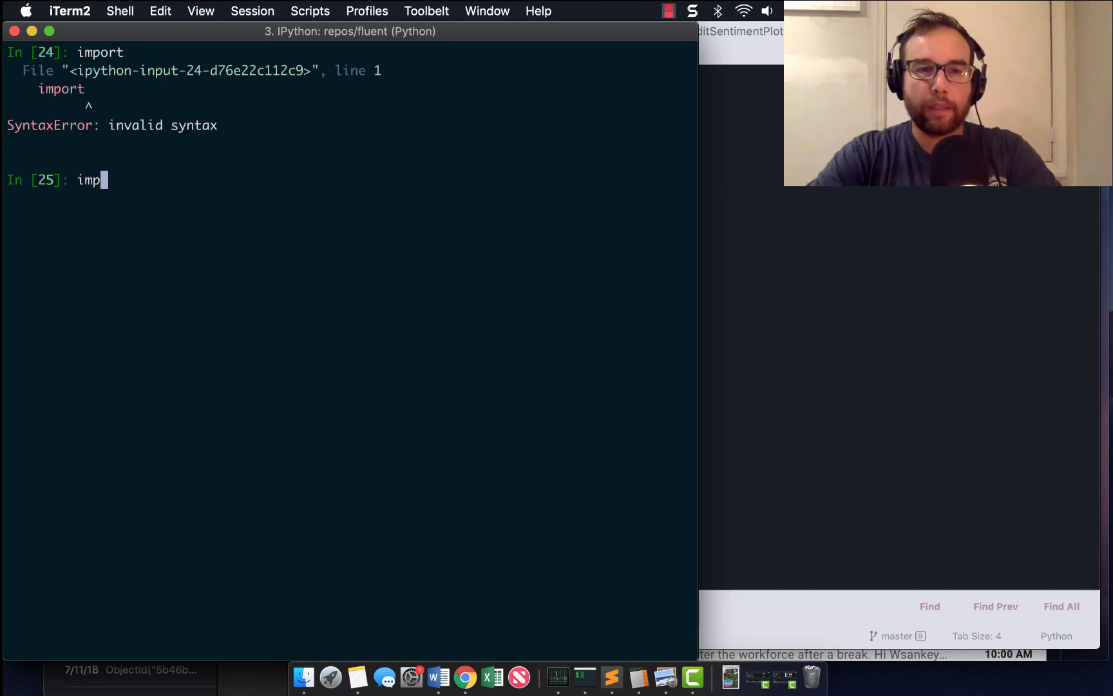
text(rt)
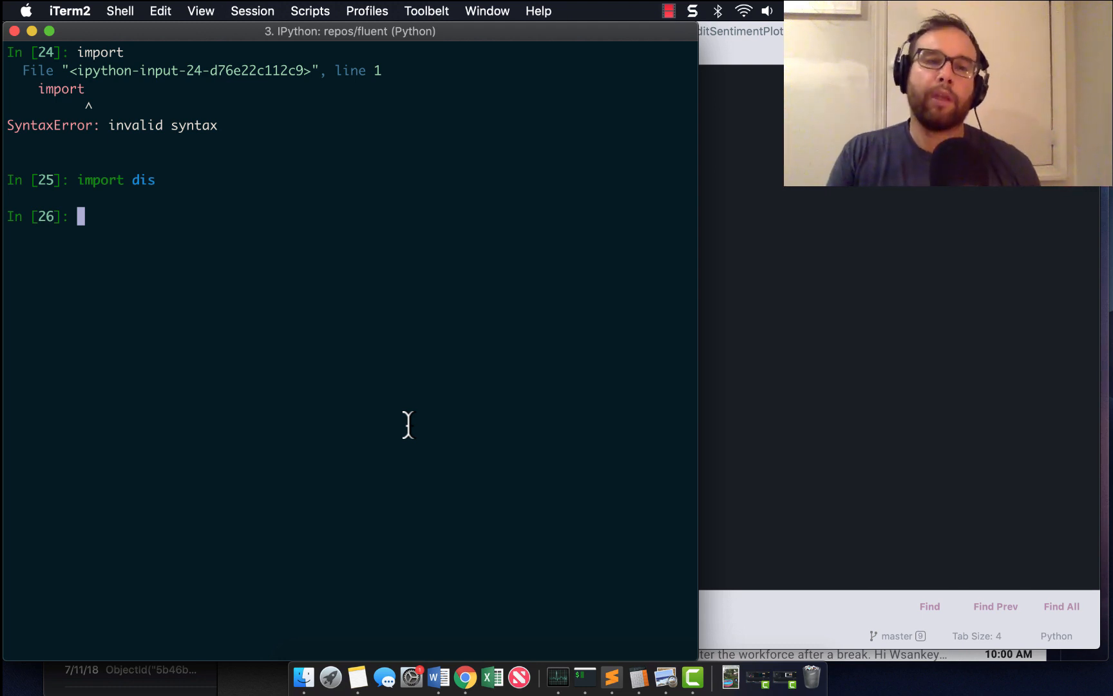
text(dis.)
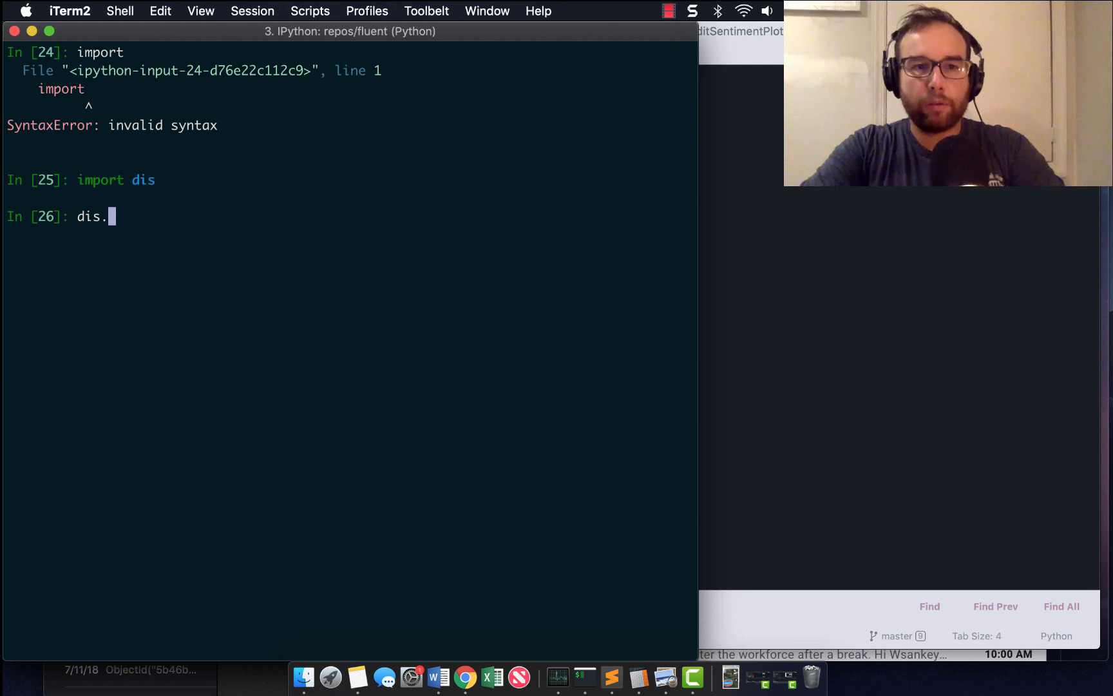
text(dis)
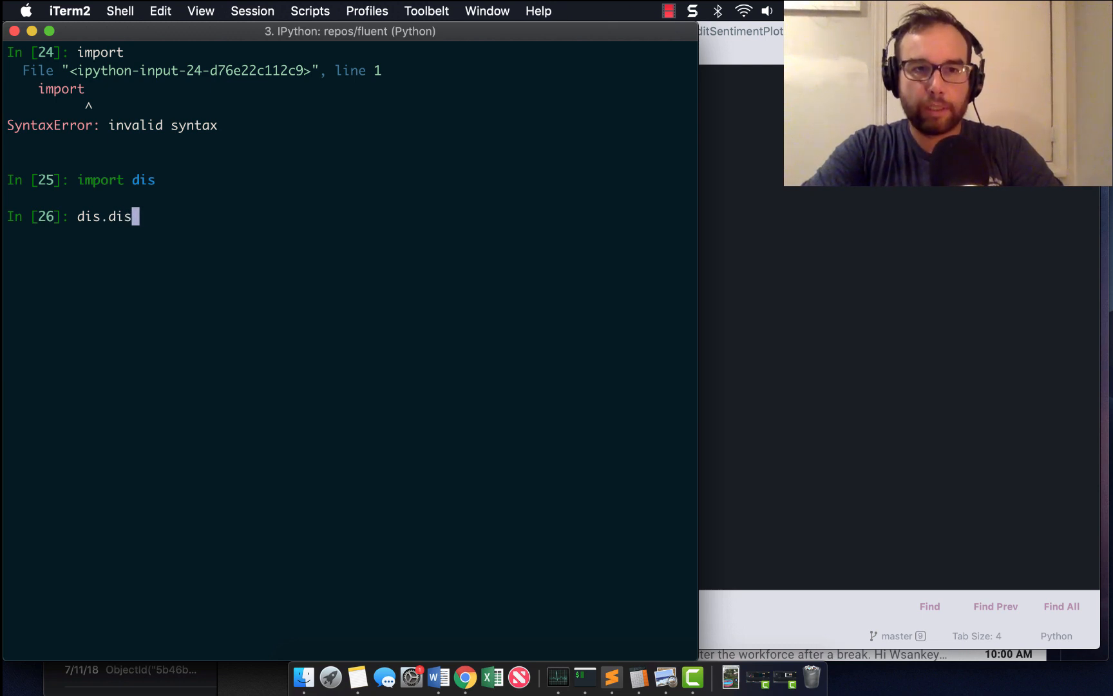
text((')
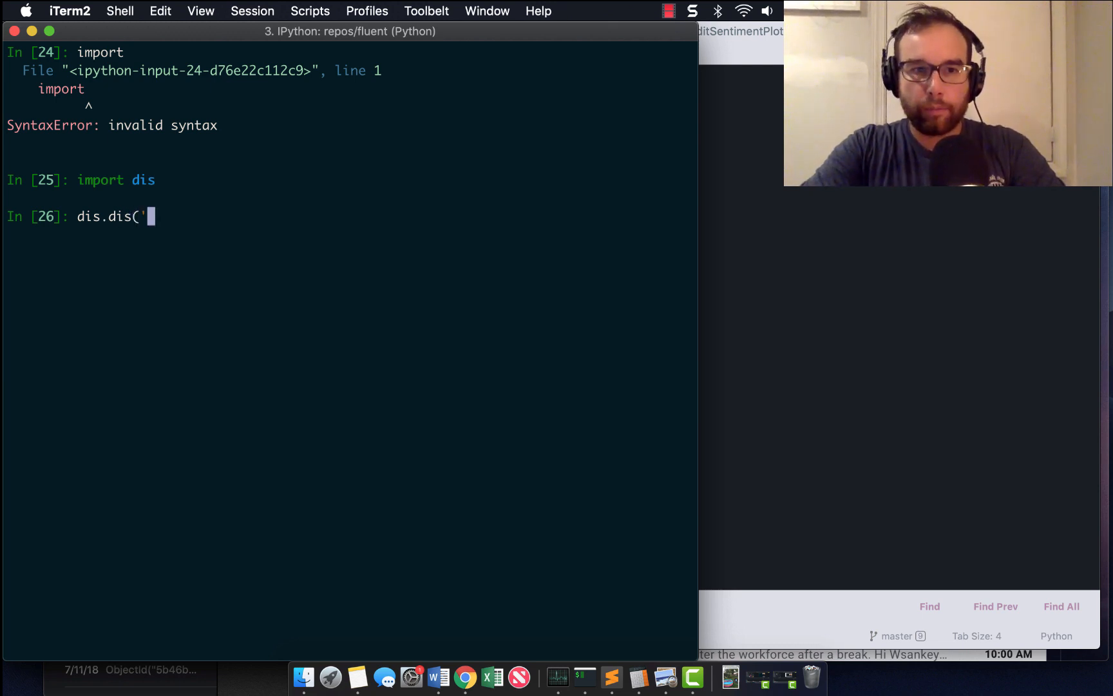
text(s[a] += b)
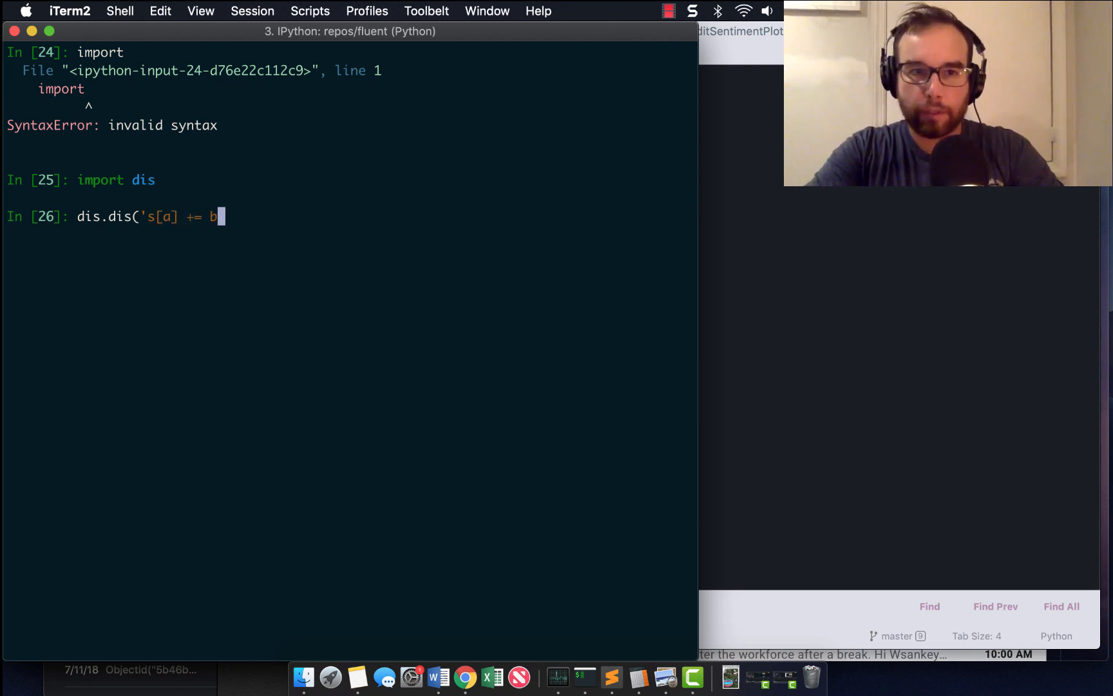
text('])
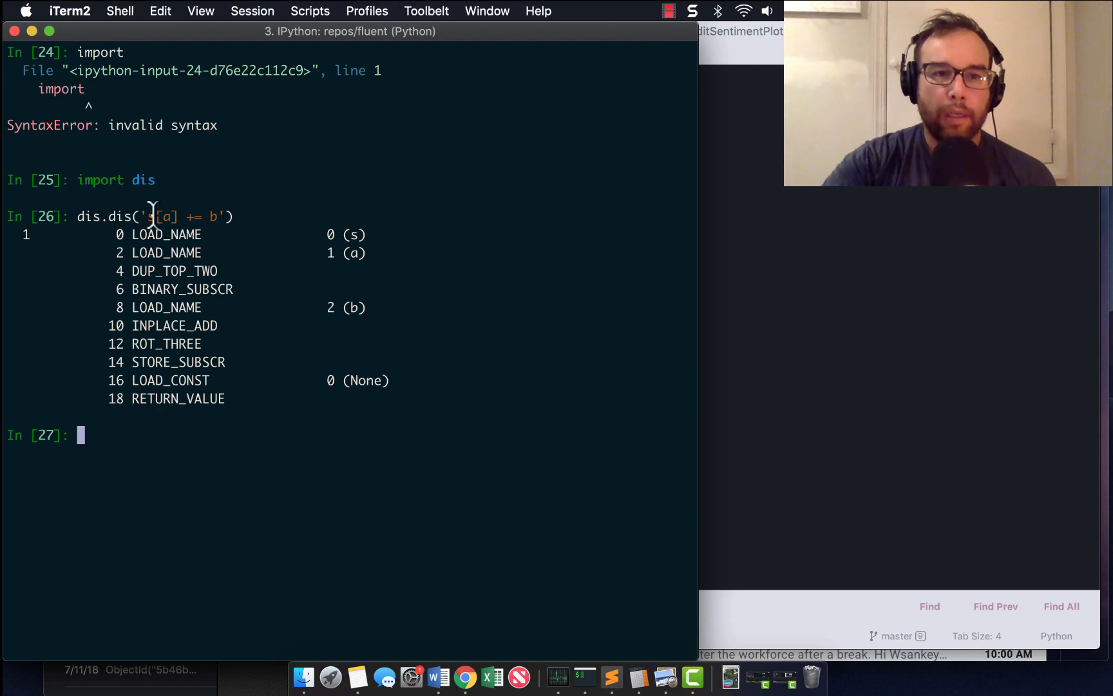
mouse_move(357, 298)
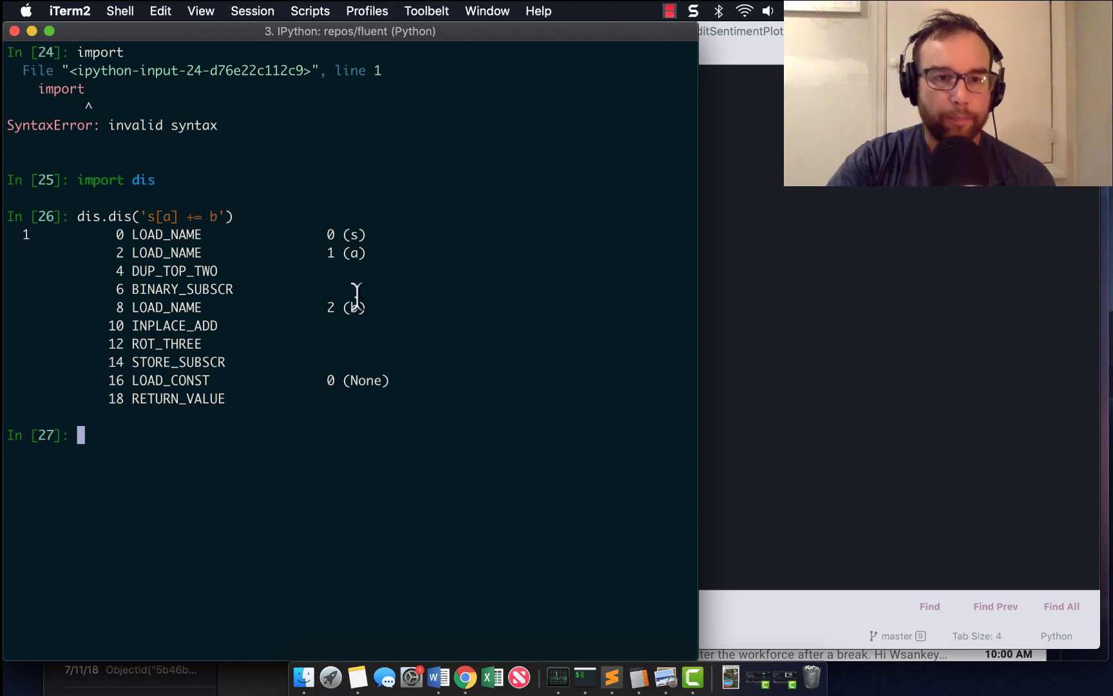
double_click(174, 326)
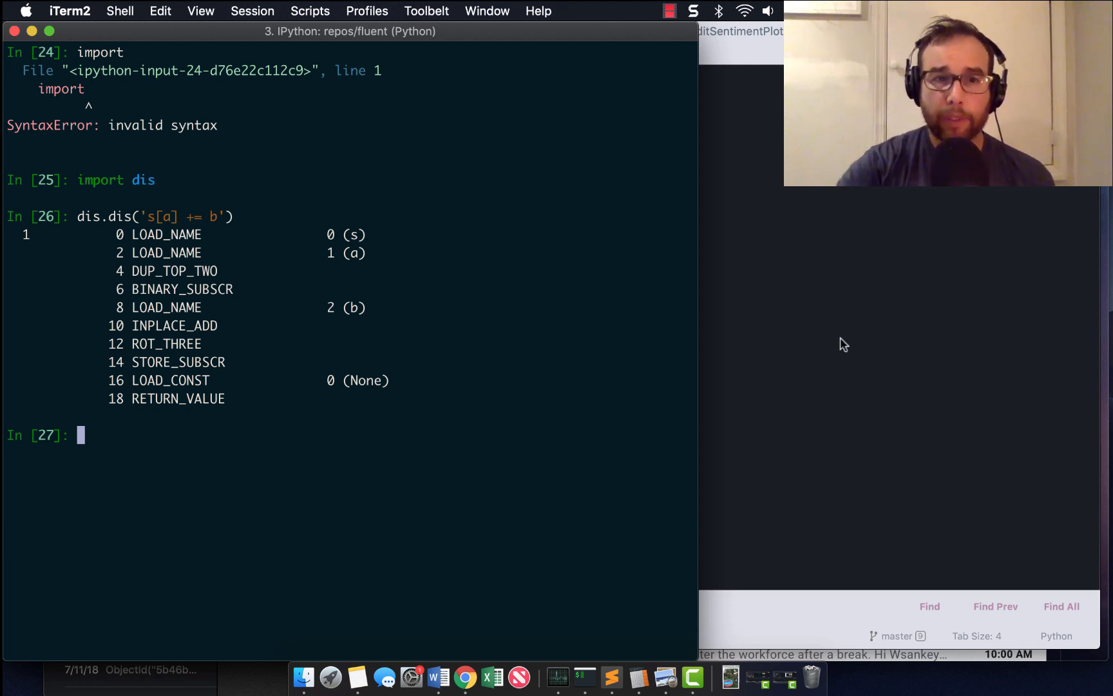
mouse_move(217, 287)
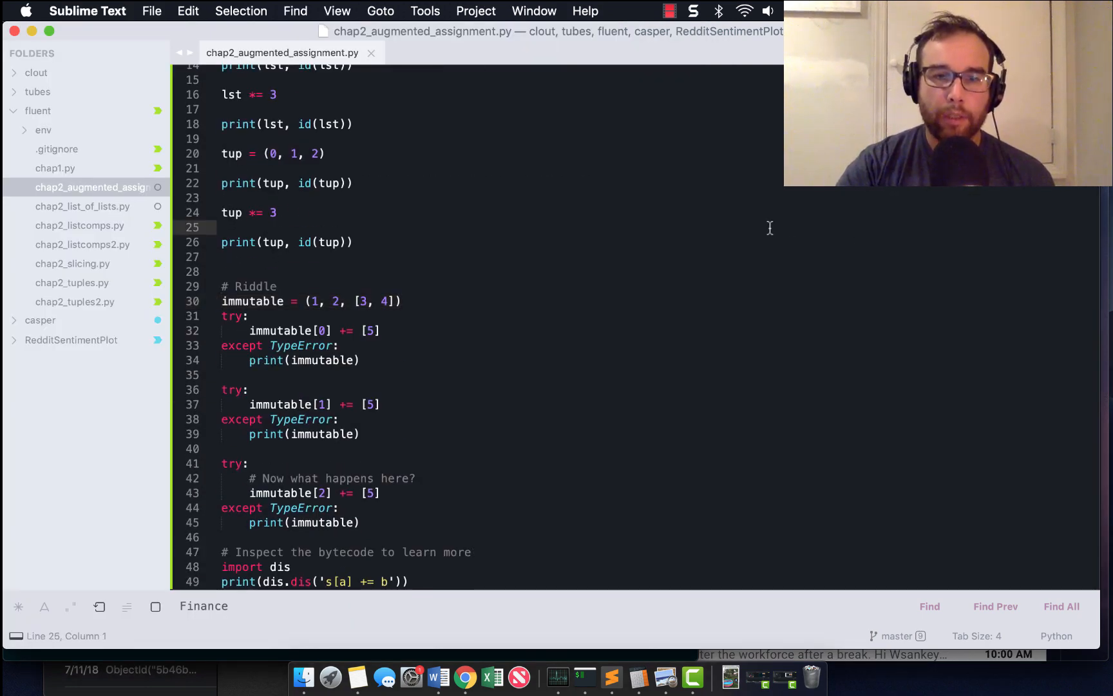
mouse_move(584, 675)
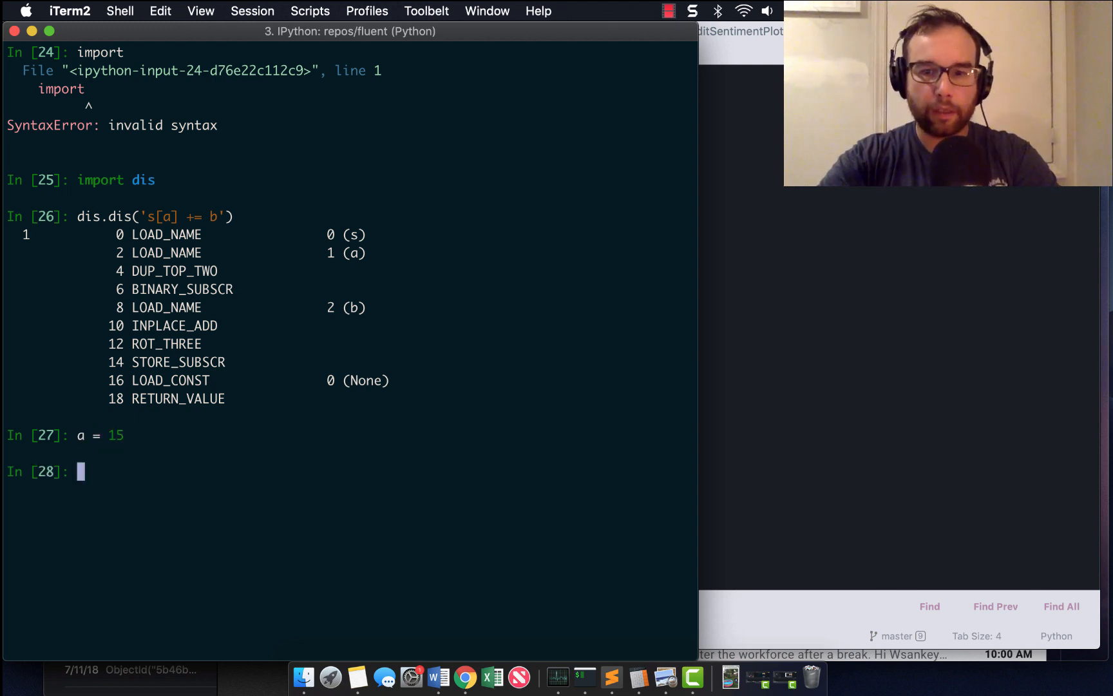
- Set a = 15, run a += 15, and show that a is 30
text(a += 15)
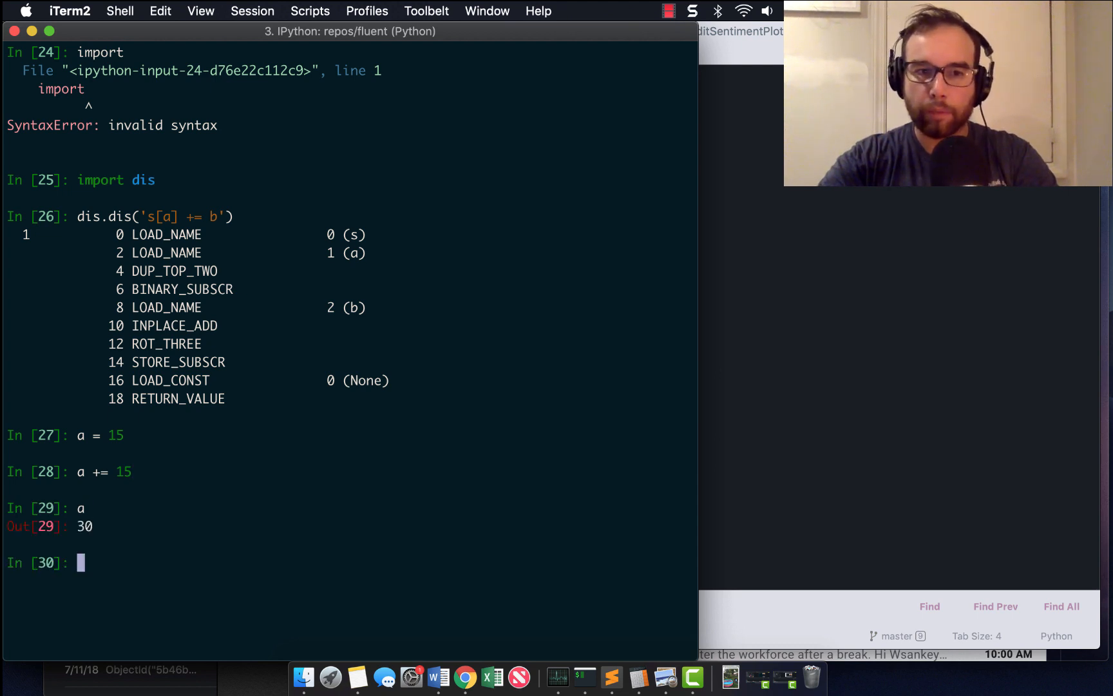
text(a *)
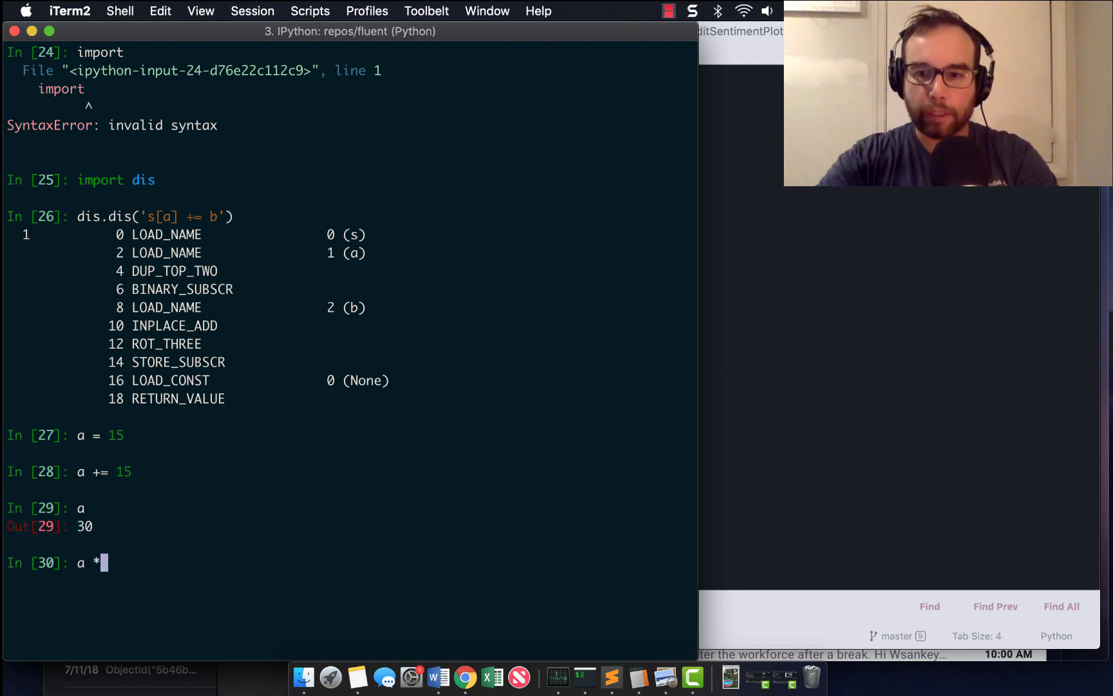